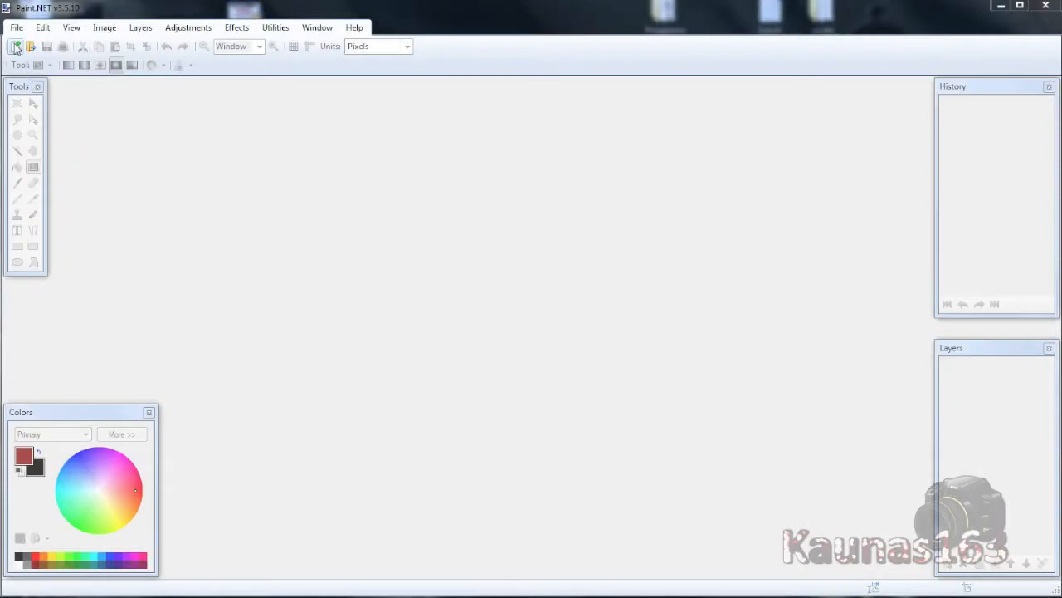
Create a new 1920 × 1080 pixel blank image
{"action": "left_click", "coordinate": [14, 45]}
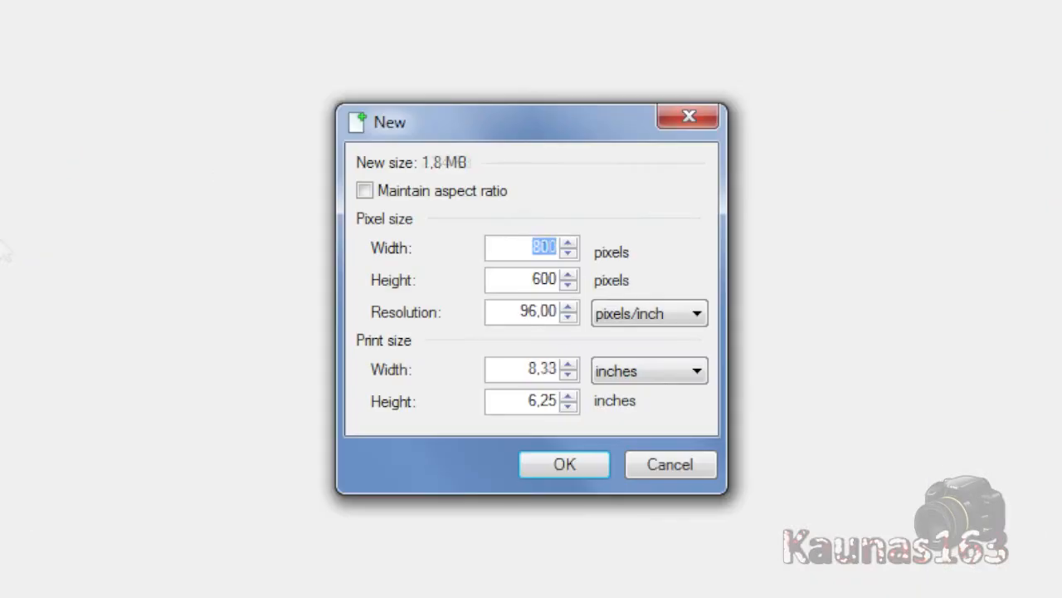
{"action": "type", "text": "1920"}
{"action": "left_click", "coordinate": [532, 279]}
{"action": "type", "text": "1080"}
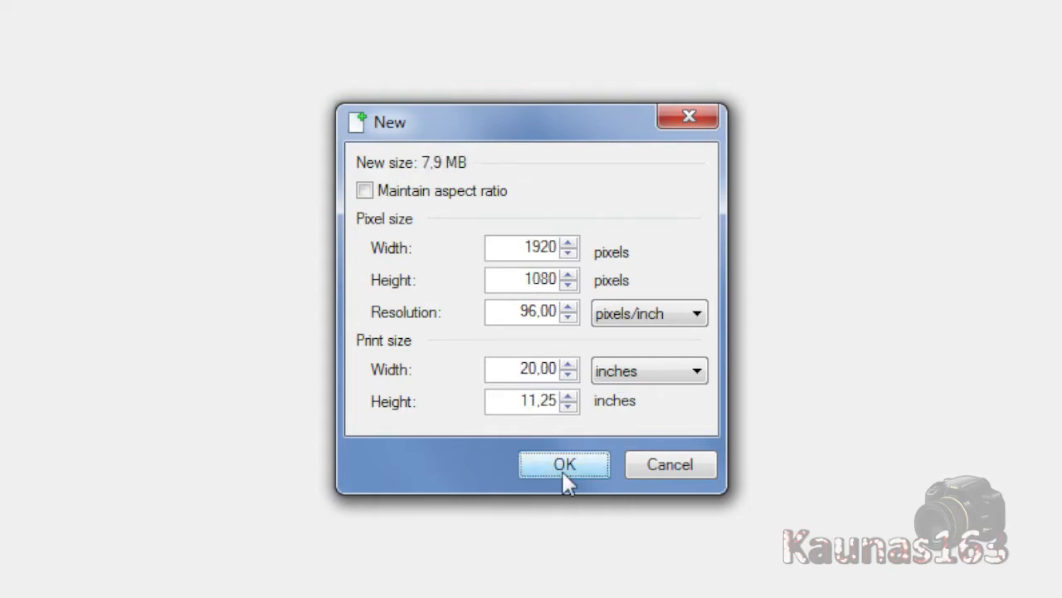
{"action": "left_click", "coordinate": [563, 464]}
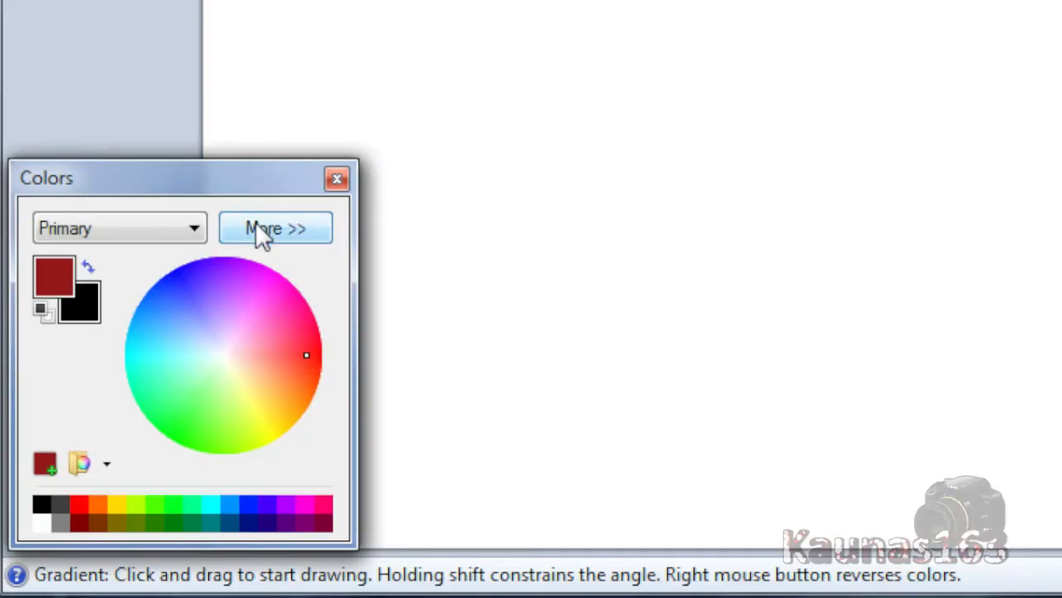
Set the primary colour to hex 931818 and confirm the secondary colour is black
{"action": "left_click", "coordinate": [275, 229]}
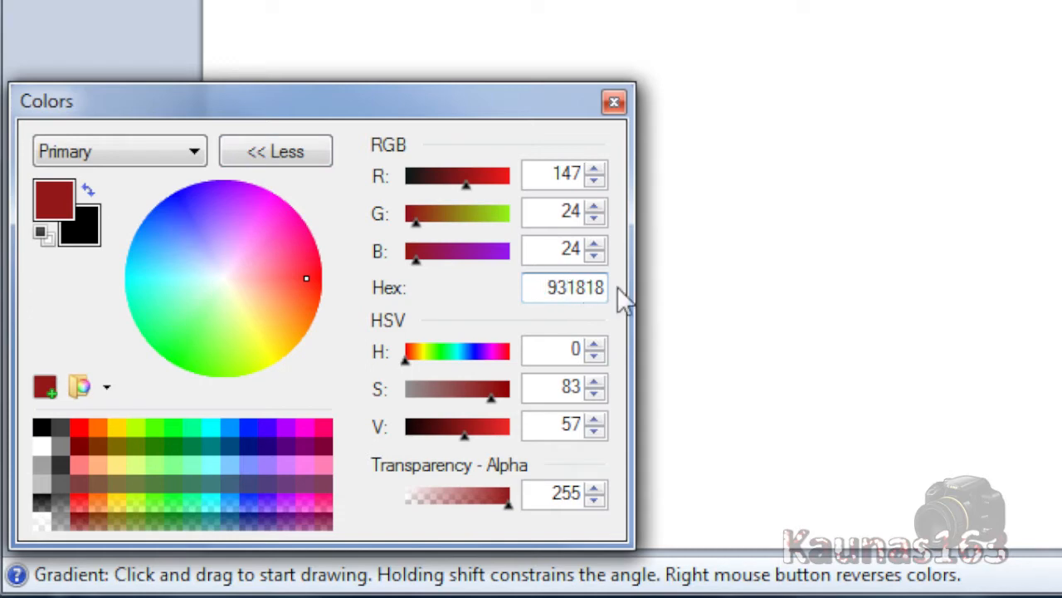
{"action": "left_click", "coordinate": [573, 287]}
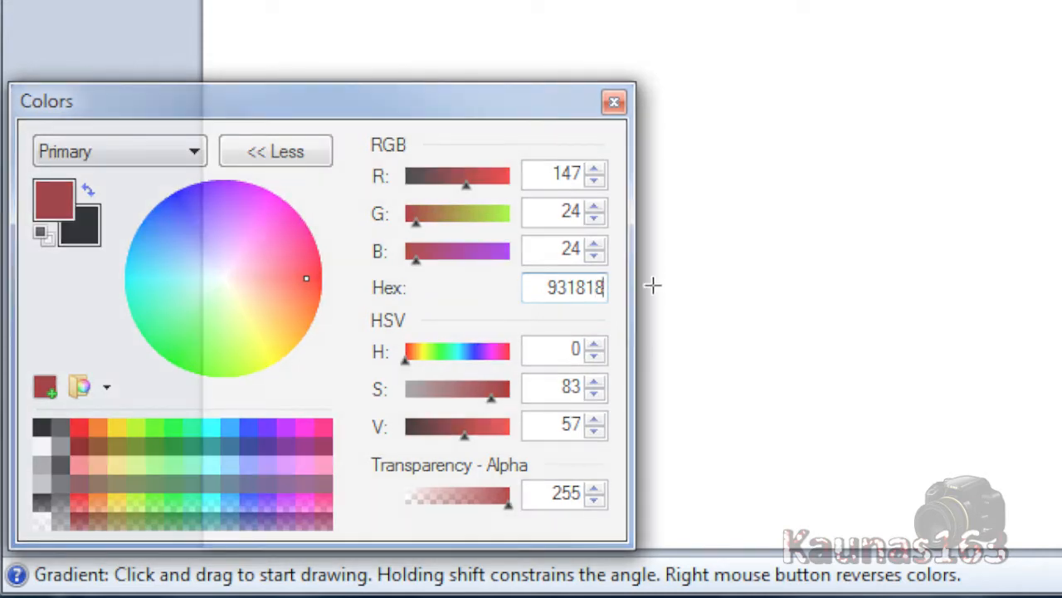
{"action": "mouse_move", "coordinate": [565, 312]}
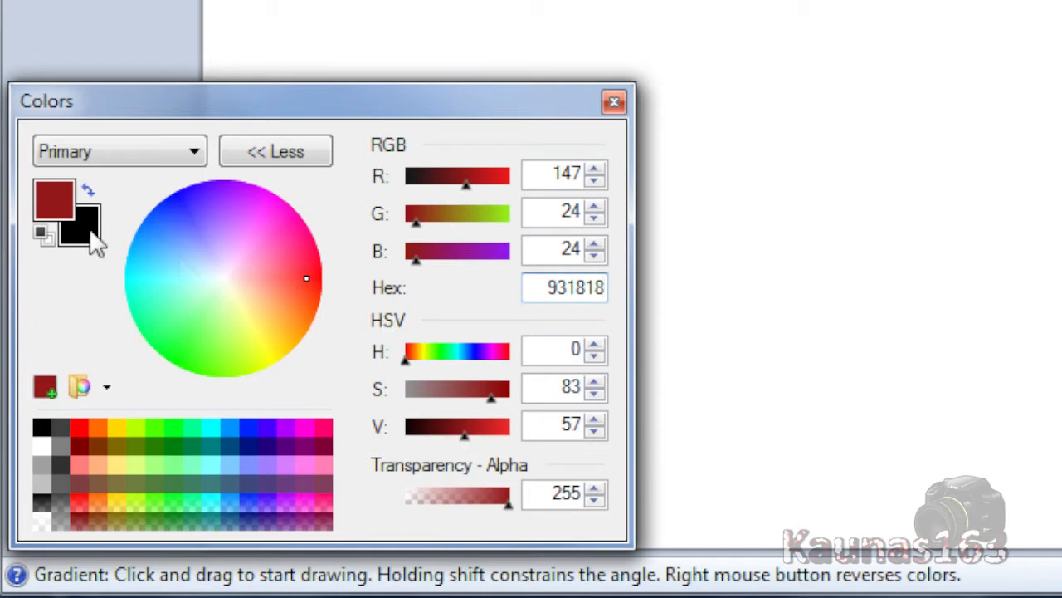
{"action": "left_click", "coordinate": [119, 151]}
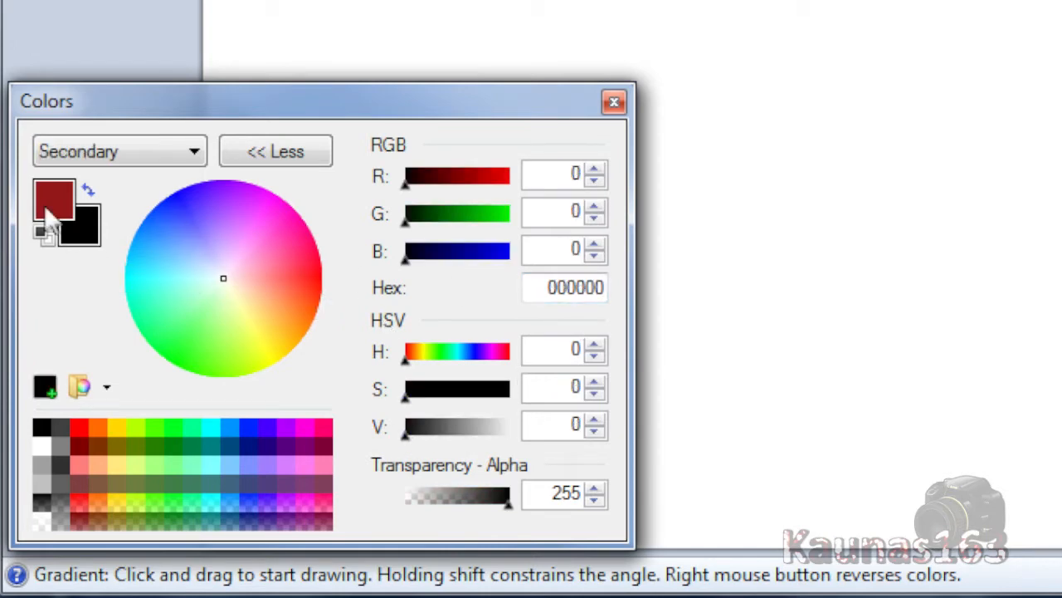
{"action": "left_click", "coordinate": [612, 102]}
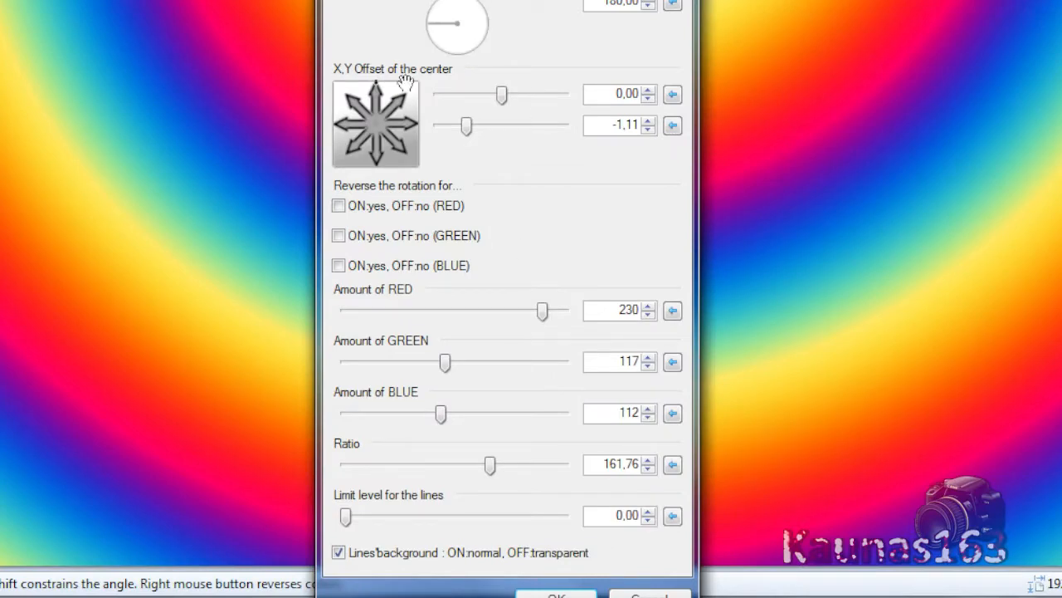
{"action": "mouse_move", "coordinate": [344, 86]}
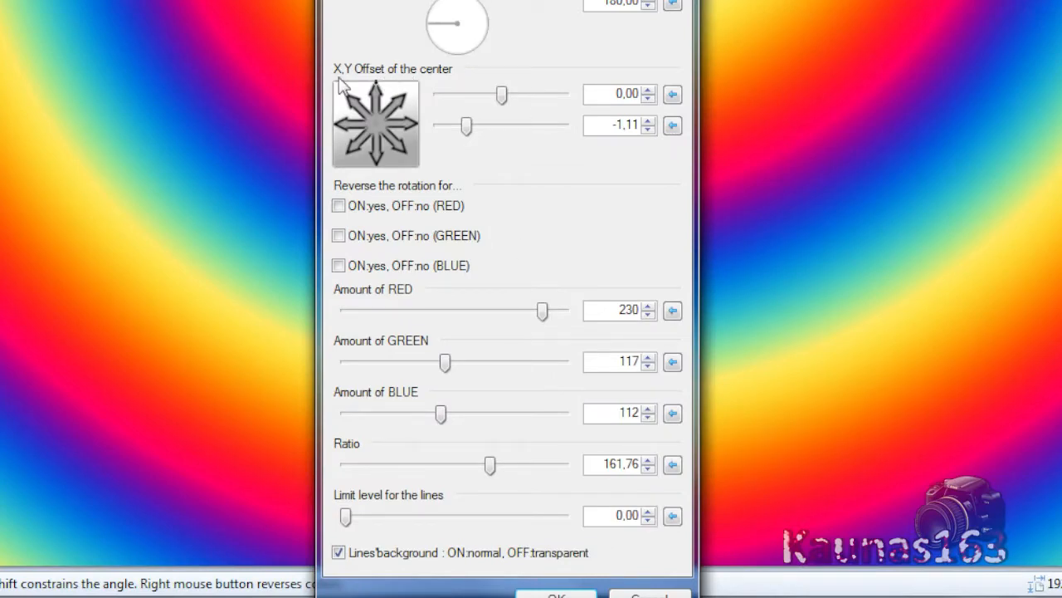
{"action": "mouse_move", "coordinate": [390, 79]}
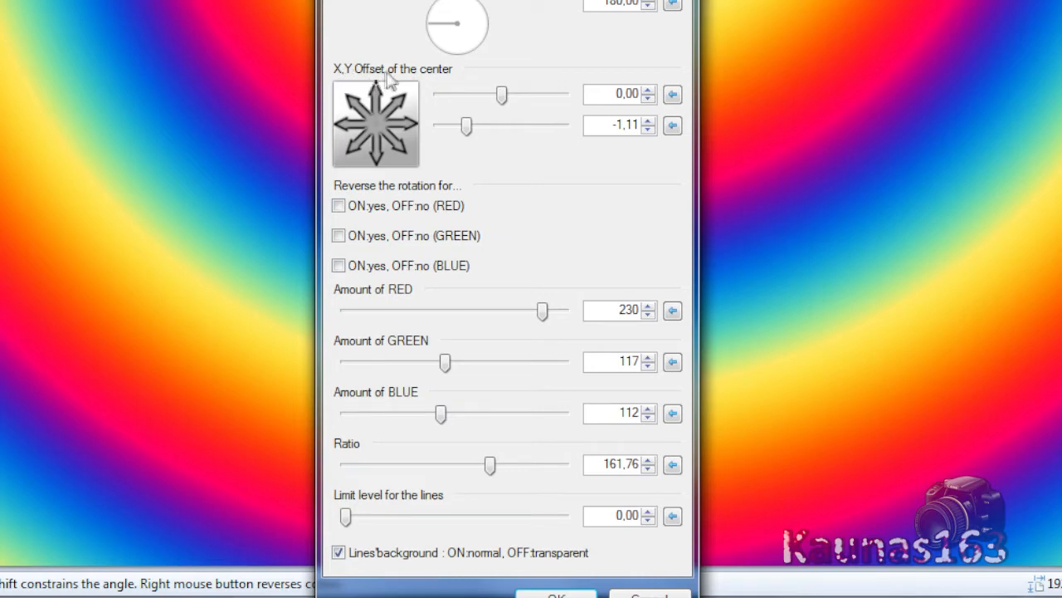
{"action": "mouse_move", "coordinate": [498, 113]}
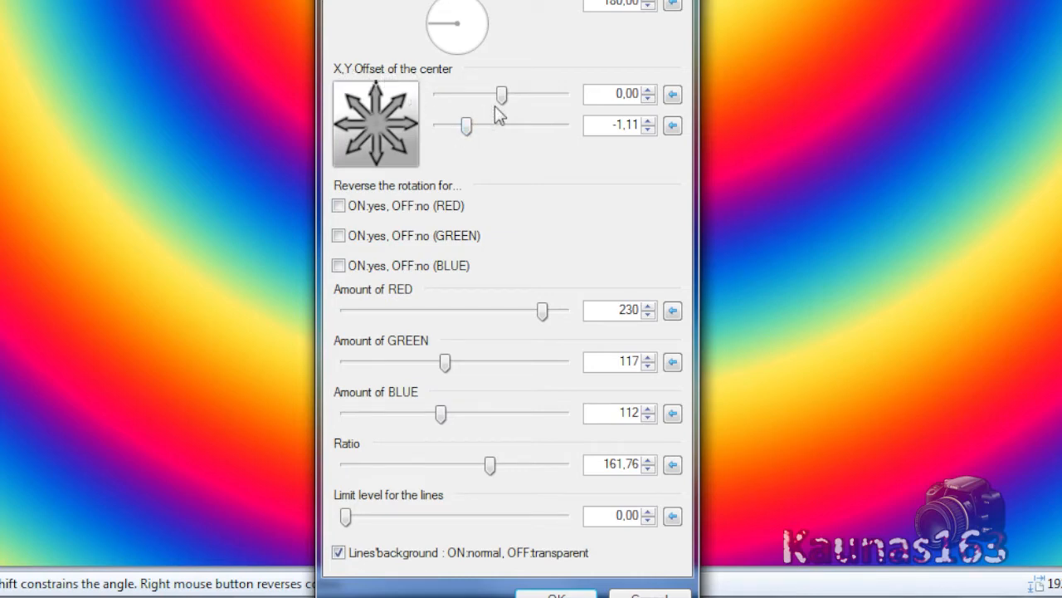
{"action": "mouse_move", "coordinate": [469, 132]}
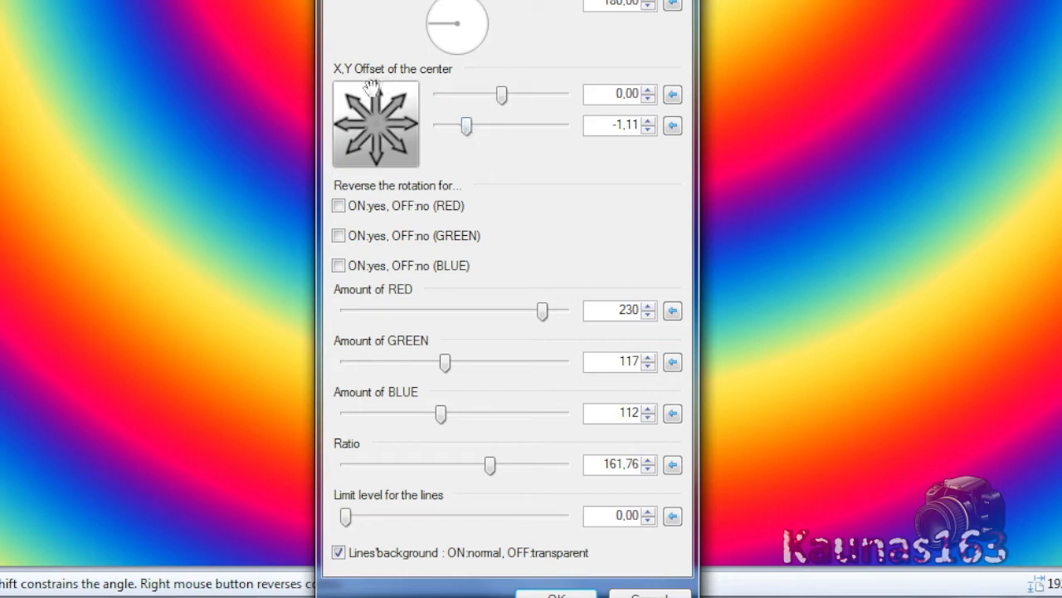
{"action": "mouse_move", "coordinate": [511, 132]}
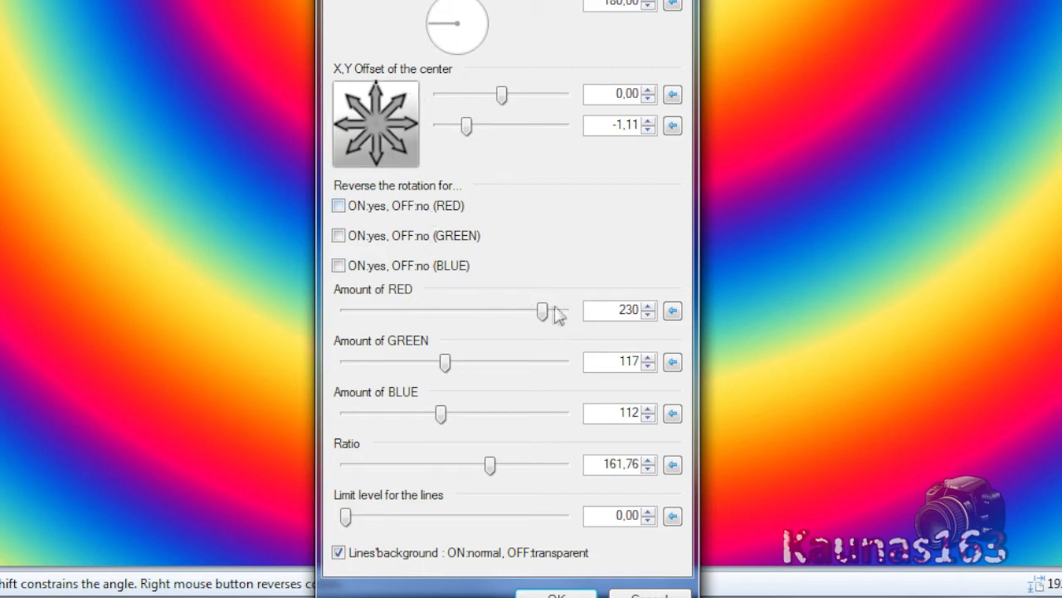
{"action": "mouse_move", "coordinate": [587, 444]}
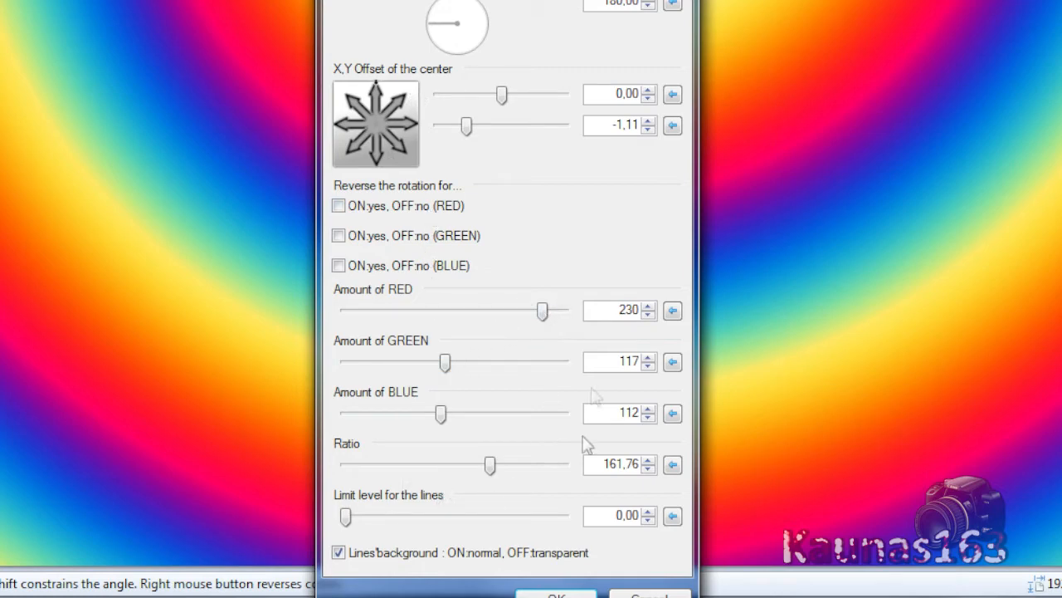
{"action": "mouse_move", "coordinate": [587, 444]}
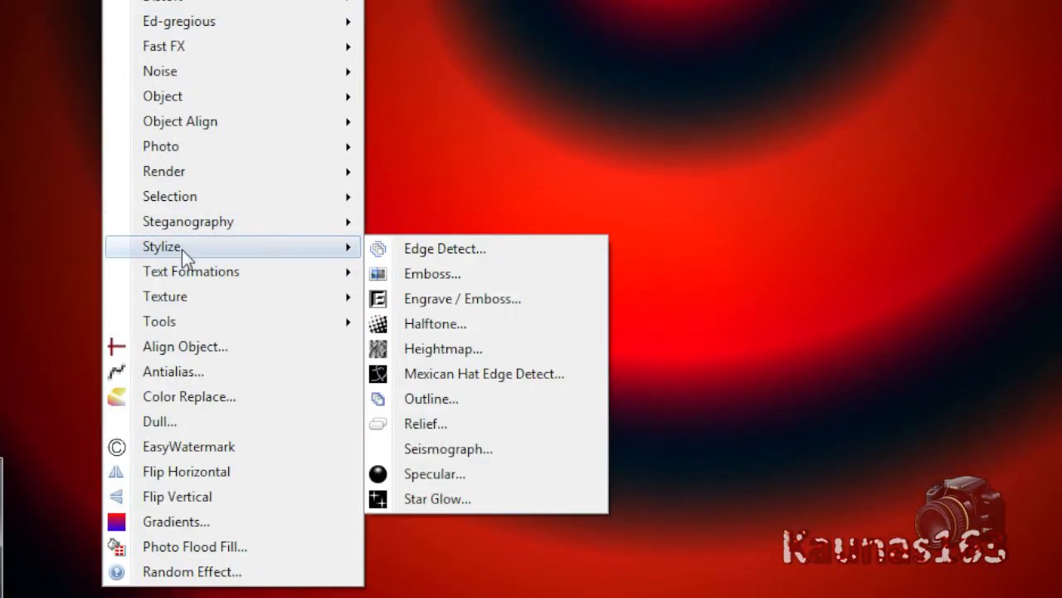
{"action": "mouse_move", "coordinate": [442, 349]}
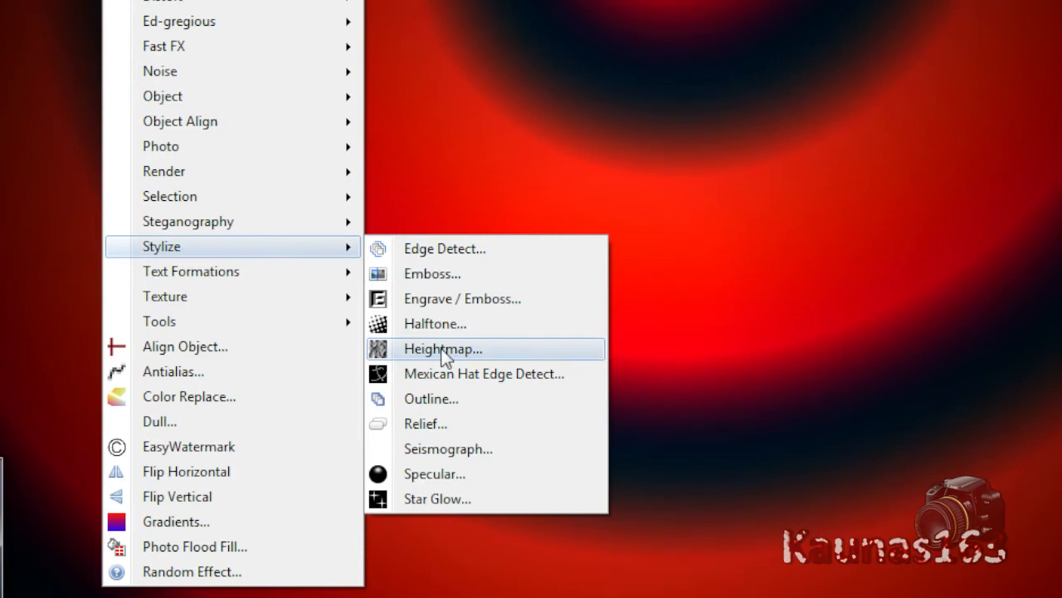
Apply Heightmap with Replace Alpha at 109 to shade the rings
{"action": "left_click", "coordinate": [442, 347]}
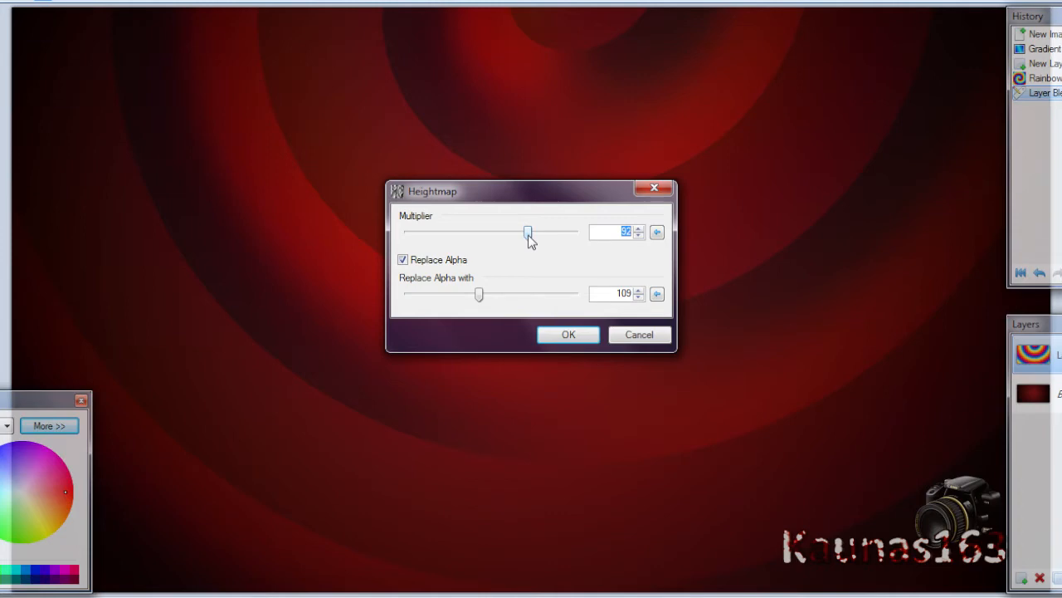
{"action": "mouse_move", "coordinate": [419, 288]}
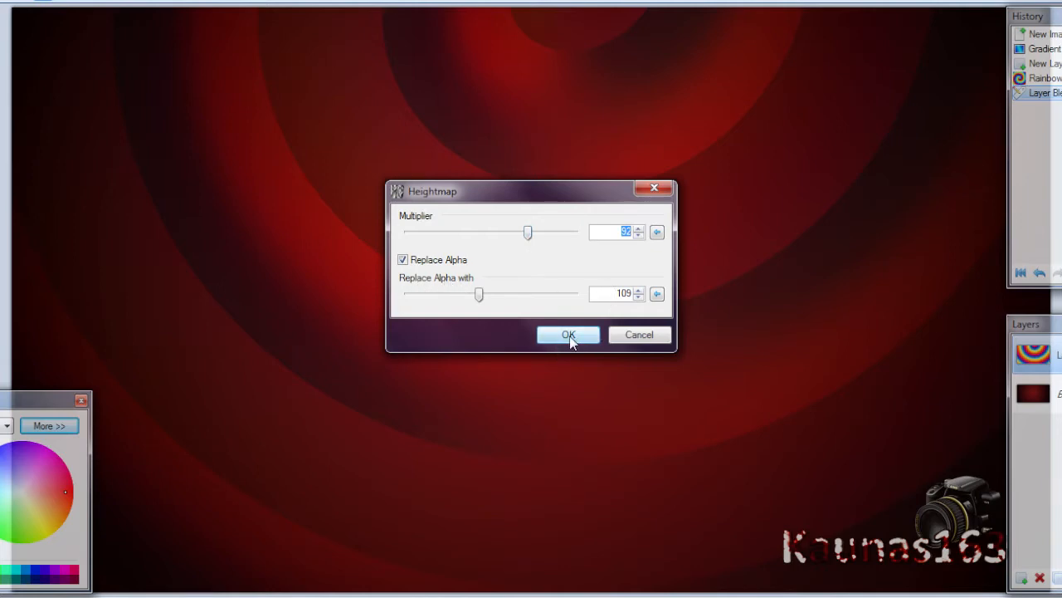
{"action": "left_click", "coordinate": [568, 335]}
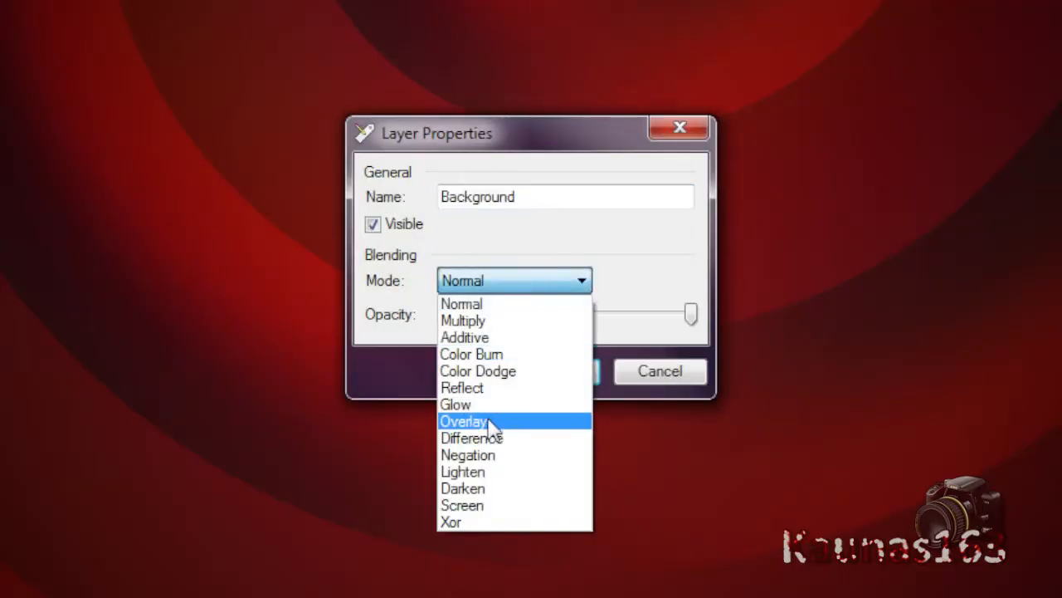
Blend the duplicate layer in Overlay at opacity 105 and merge it down
{"action": "left_click", "coordinate": [464, 421]}
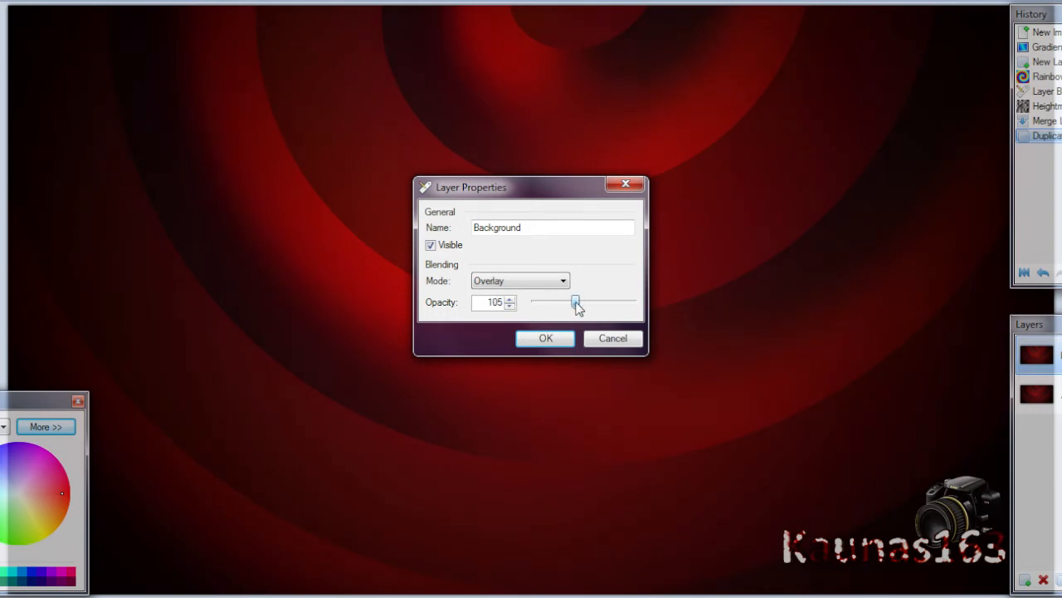
{"action": "left_click_drag", "start_coordinate": [576, 302], "coordinate": [566, 302]}
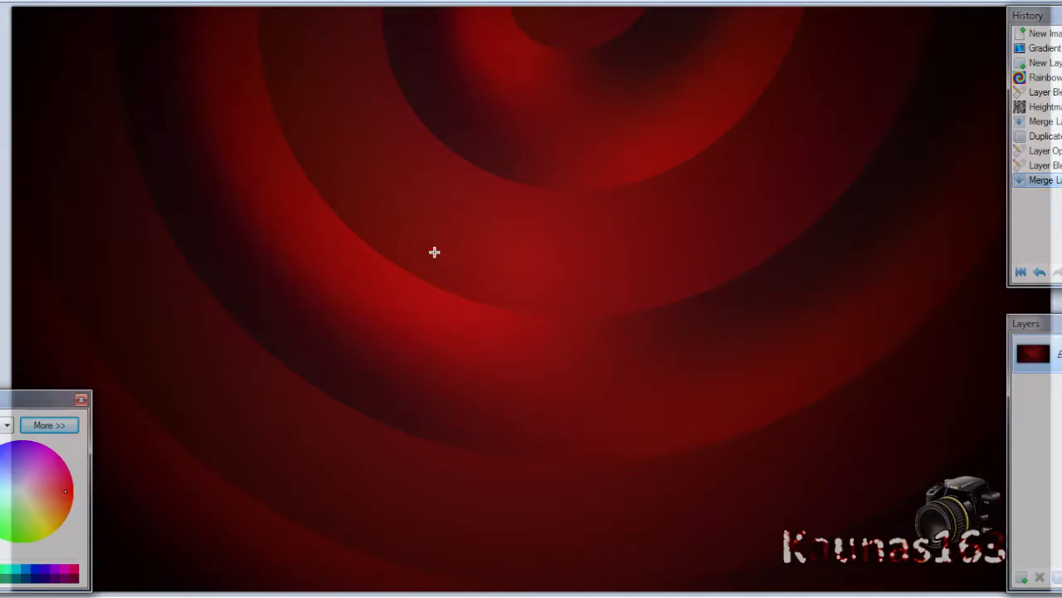
{"action": "mouse_move", "coordinate": [368, 370]}
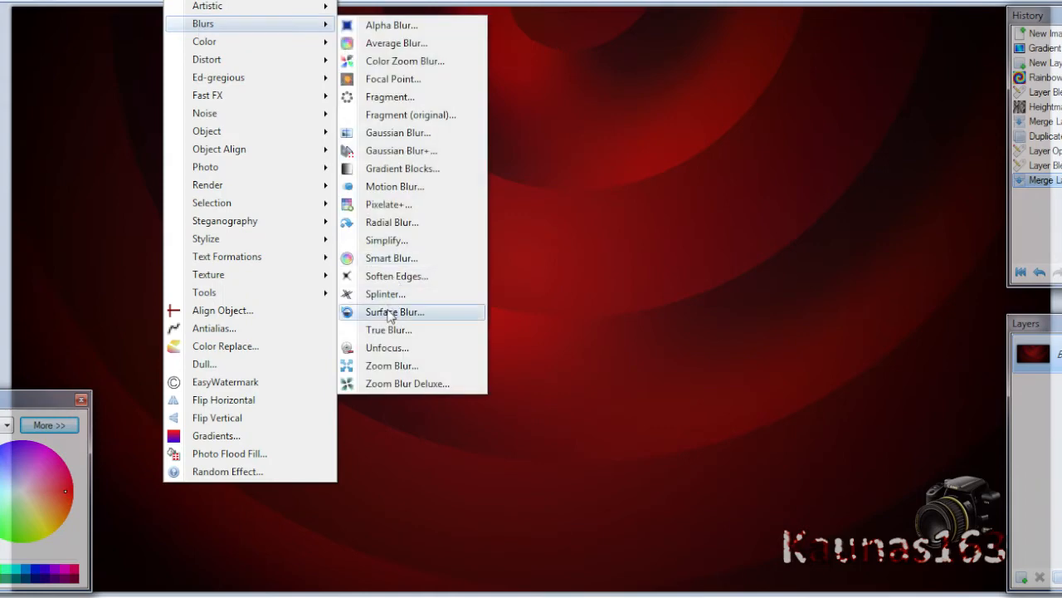
Apply Surface Blur with radius 18 and threshold 36
{"action": "left_click", "coordinate": [394, 312]}
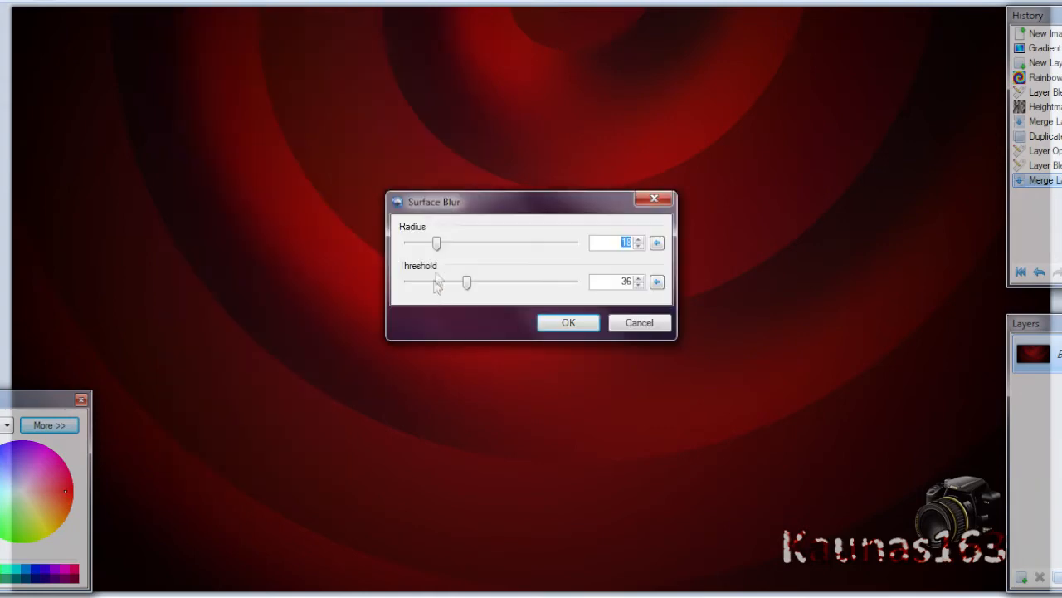
{"action": "left_click_drag", "start_coordinate": [434, 201], "coordinate": [507, 251]}
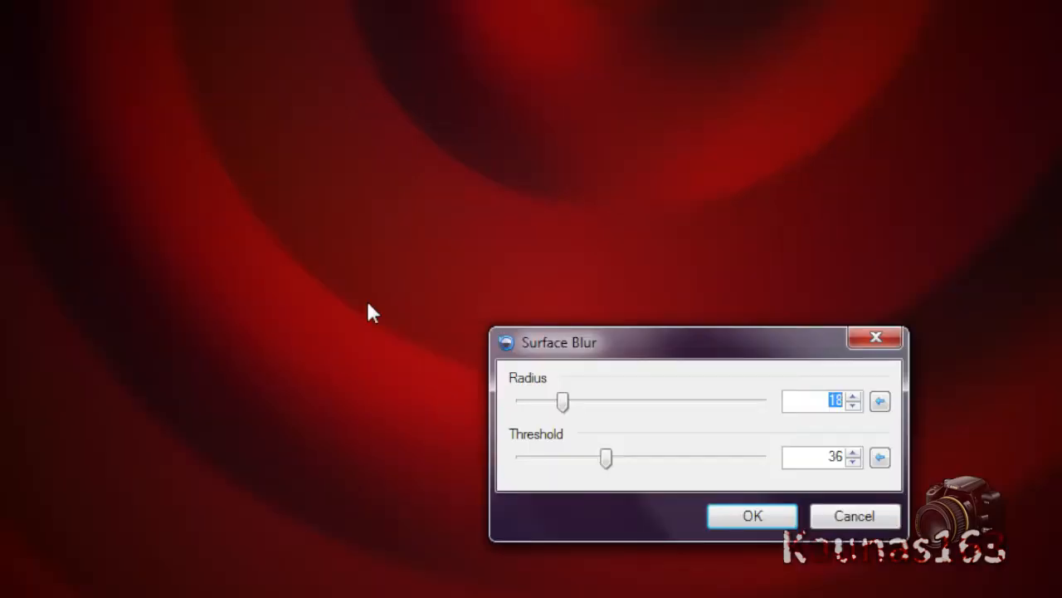
{"action": "mouse_move", "coordinate": [256, 425]}
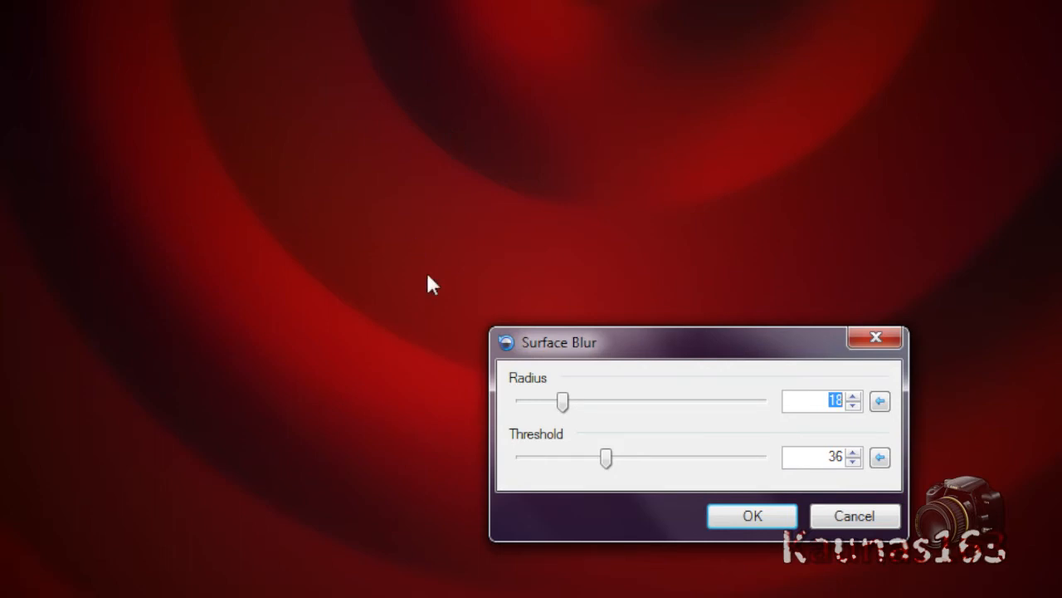
{"action": "mouse_move", "coordinate": [563, 404]}
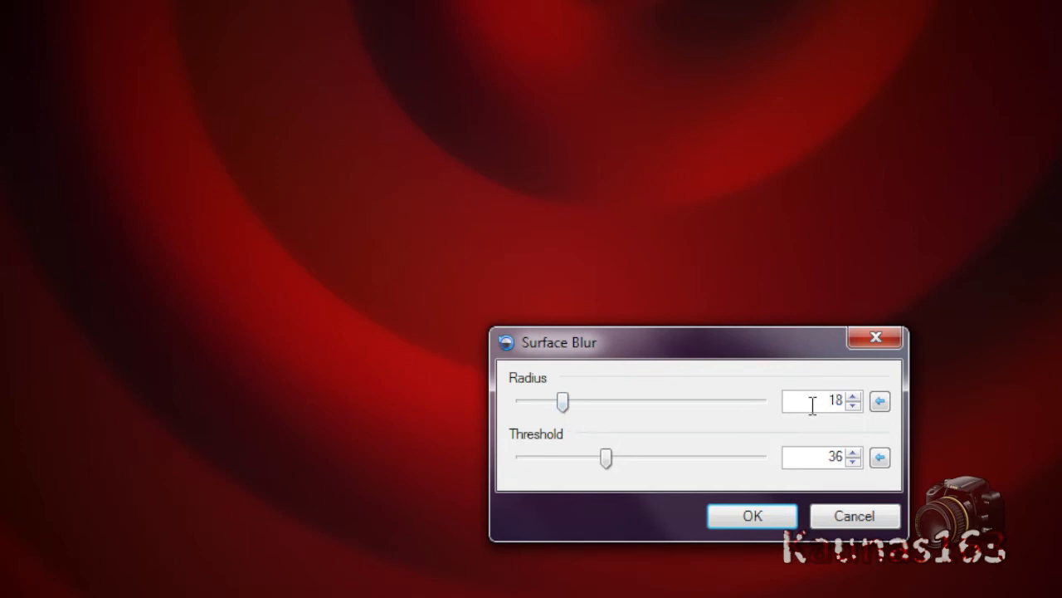
{"action": "mouse_move", "coordinate": [534, 451]}
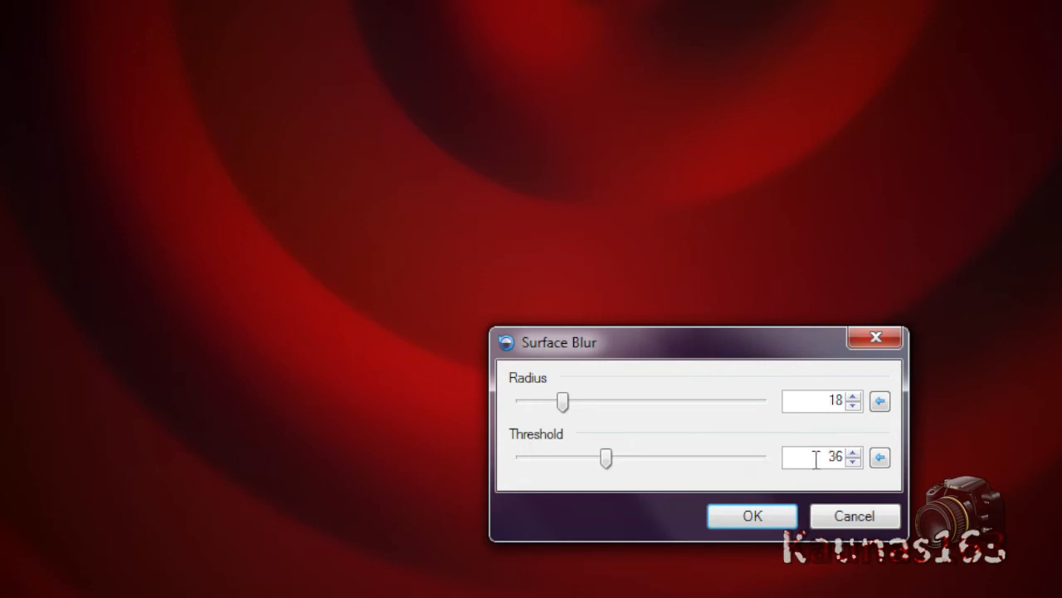
{"action": "left_click", "coordinate": [752, 515]}
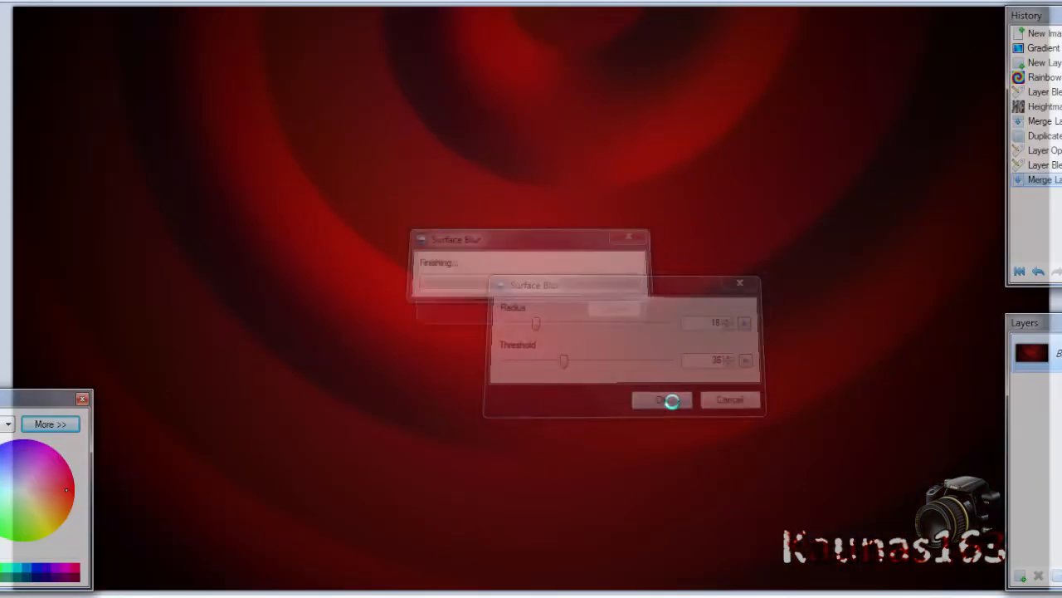
{"action": "left_click", "coordinate": [661, 400]}
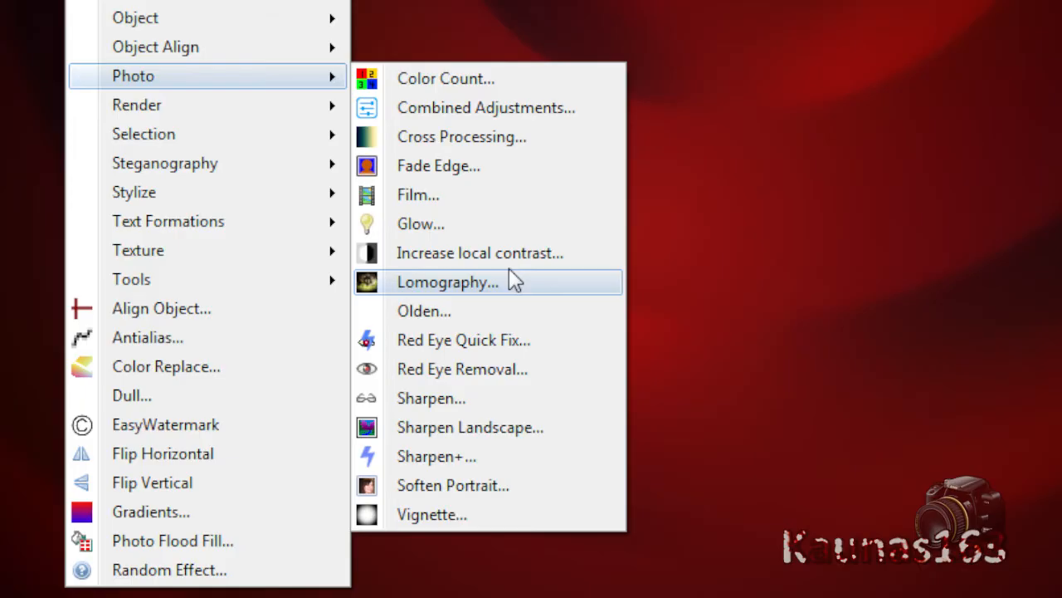
Apply Sharpen with amount 20 to the swirl
{"action": "left_click", "coordinate": [430, 398]}
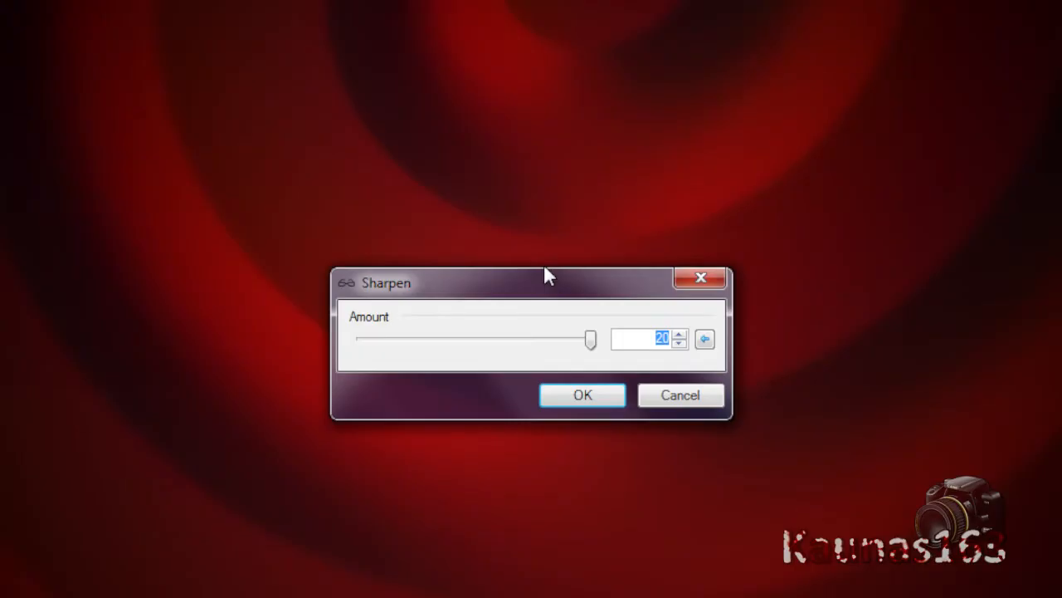
{"action": "left_click", "coordinate": [582, 394]}
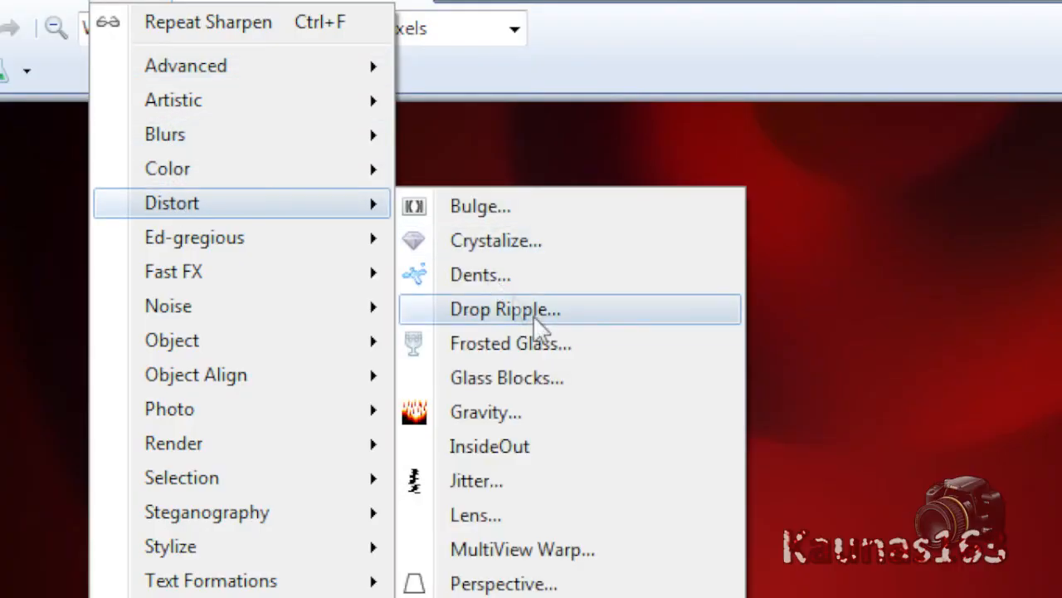
Apply the Dents distortion with adjusted Scale and Refraction
{"action": "left_click", "coordinate": [480, 275]}
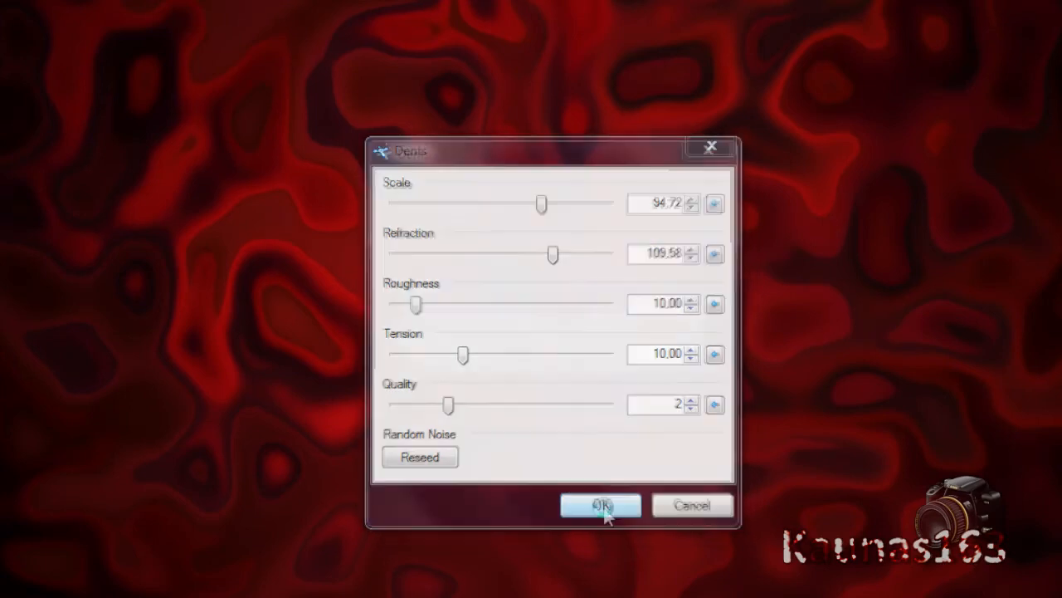
{"action": "left_click", "coordinate": [600, 506]}
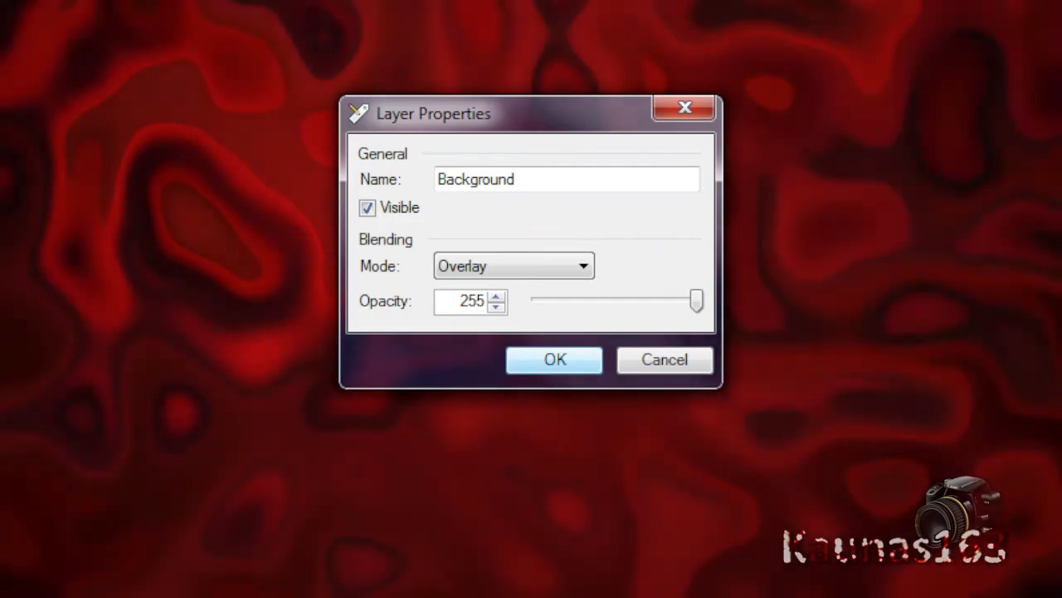
Set the dented layer's blending mode to Overlay
{"action": "left_click", "coordinate": [555, 360]}
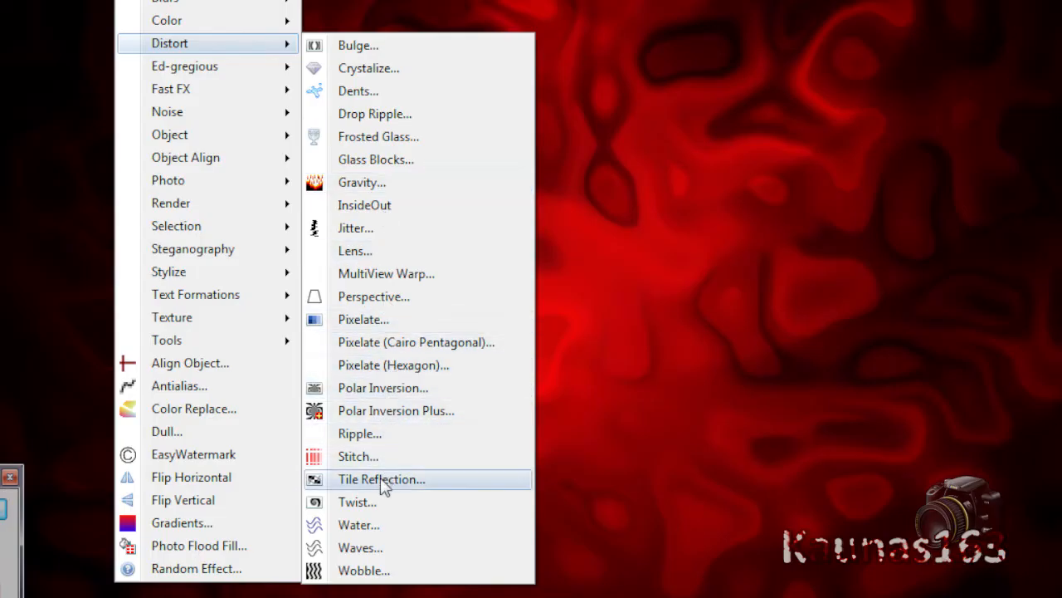
Apply Tile Reflection at a 30° angle with large tiles
{"action": "left_click", "coordinate": [381, 479]}
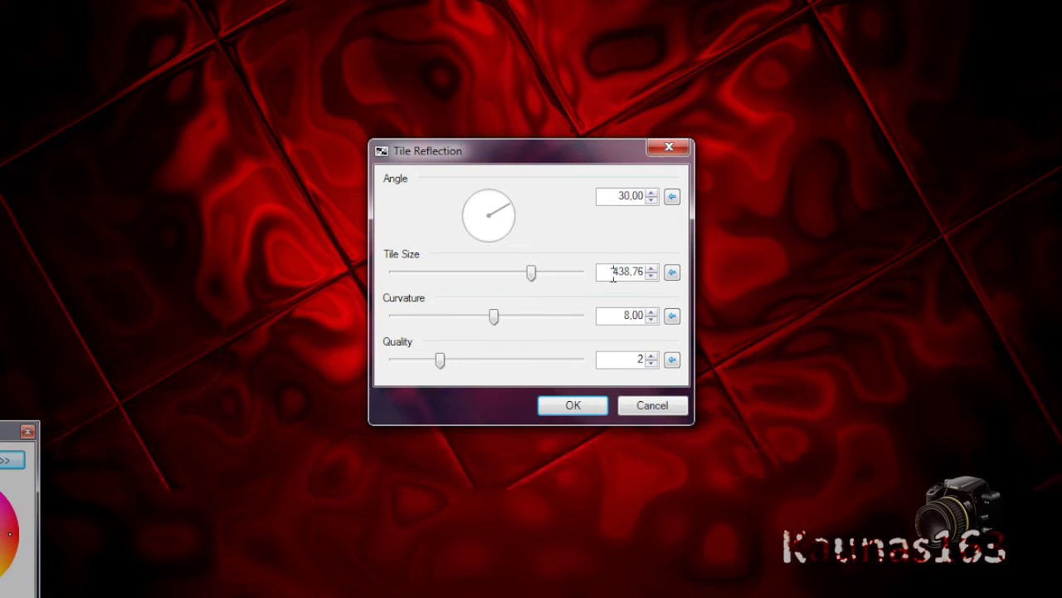
{"action": "left_click", "coordinate": [572, 405]}
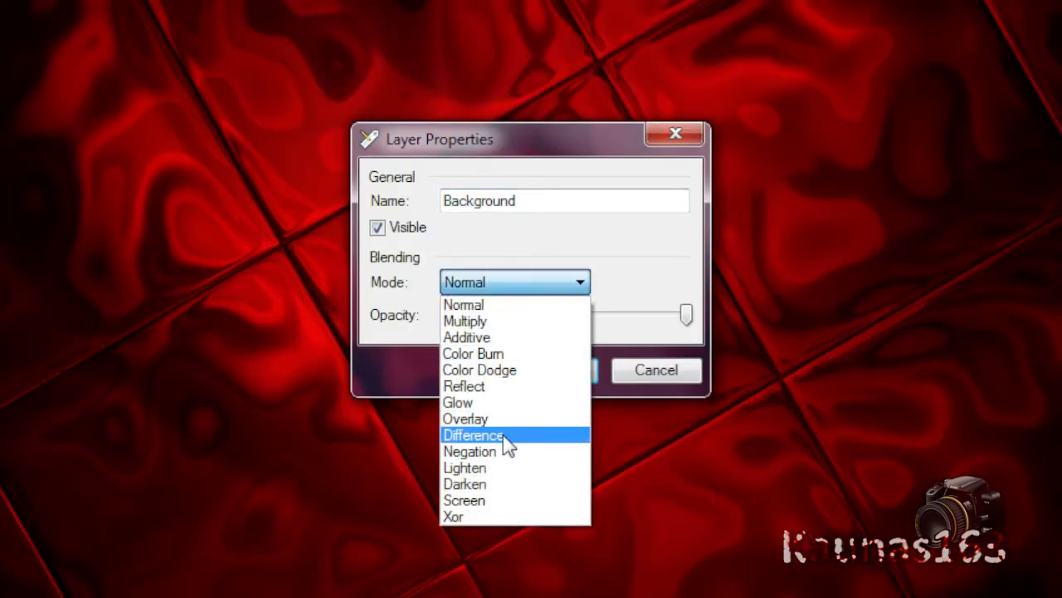
Set the tiled layer's blending mode to Difference
{"action": "left_click", "coordinate": [474, 434]}
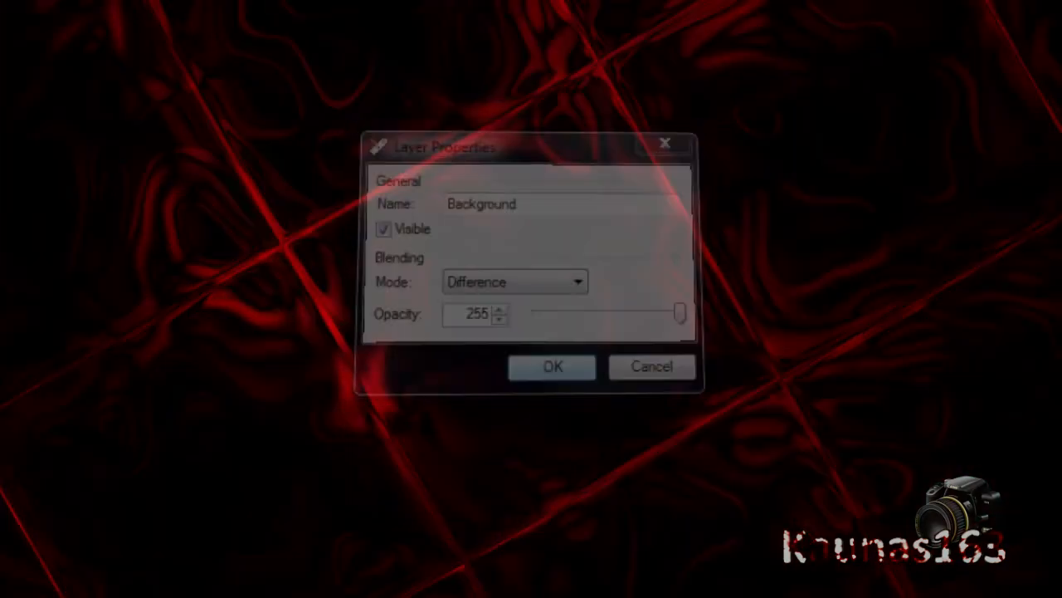
{"action": "left_click", "coordinate": [552, 366]}
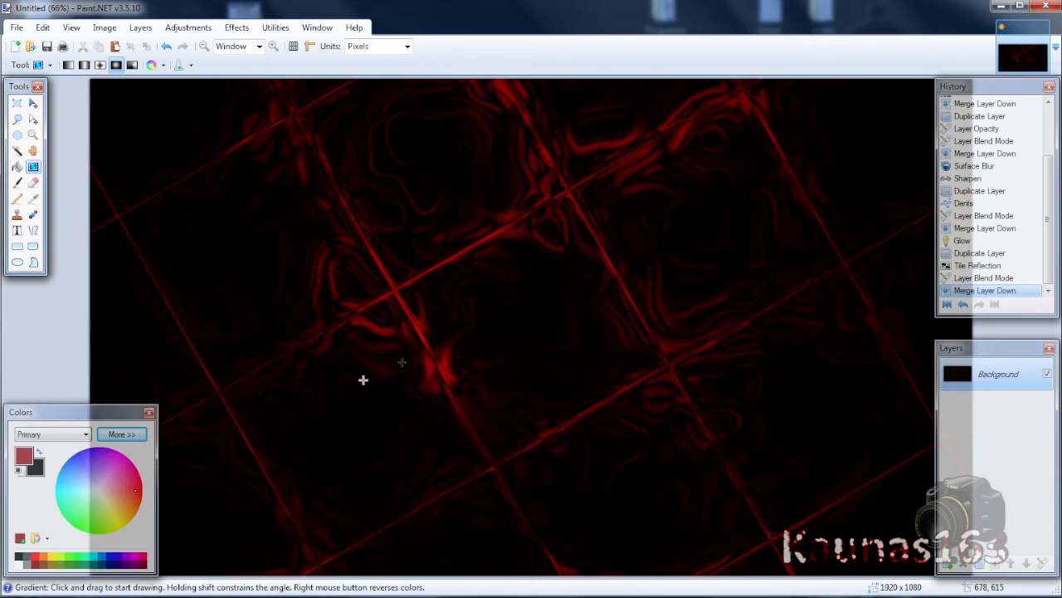
{"action": "mouse_move", "coordinate": [588, 276]}
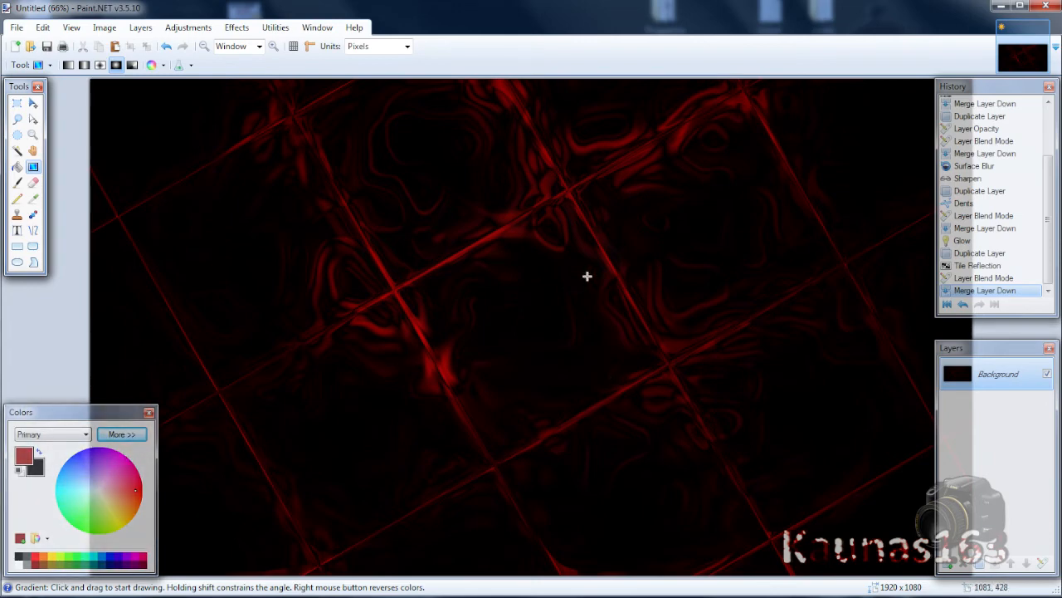
{"action": "mouse_move", "coordinate": [453, 151]}
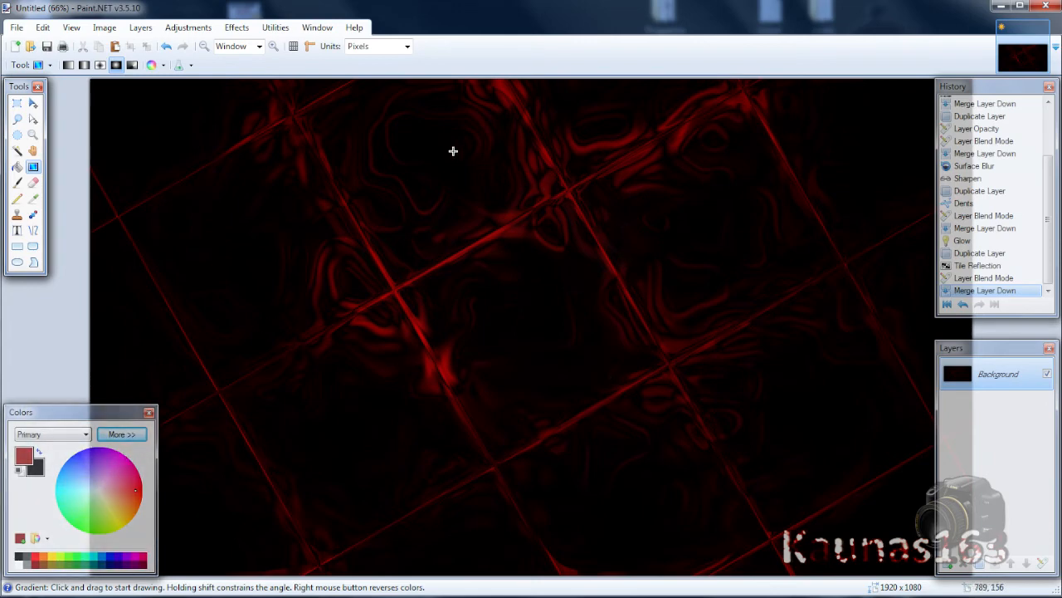
{"action": "mouse_move", "coordinate": [236, 27]}
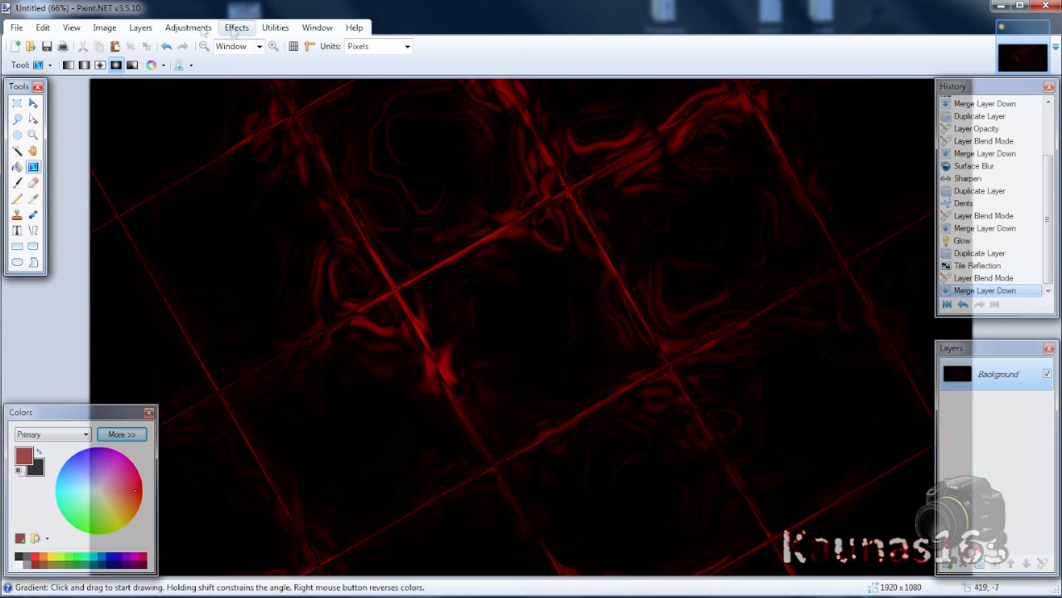
{"action": "mouse_move", "coordinate": [187, 27]}
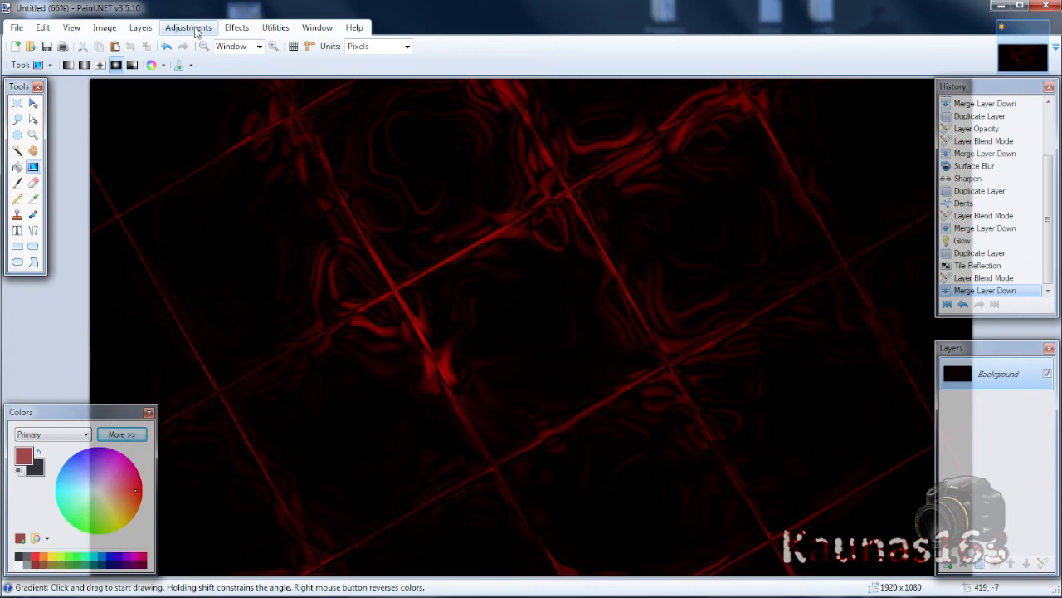
{"action": "mouse_move", "coordinate": [200, 32]}
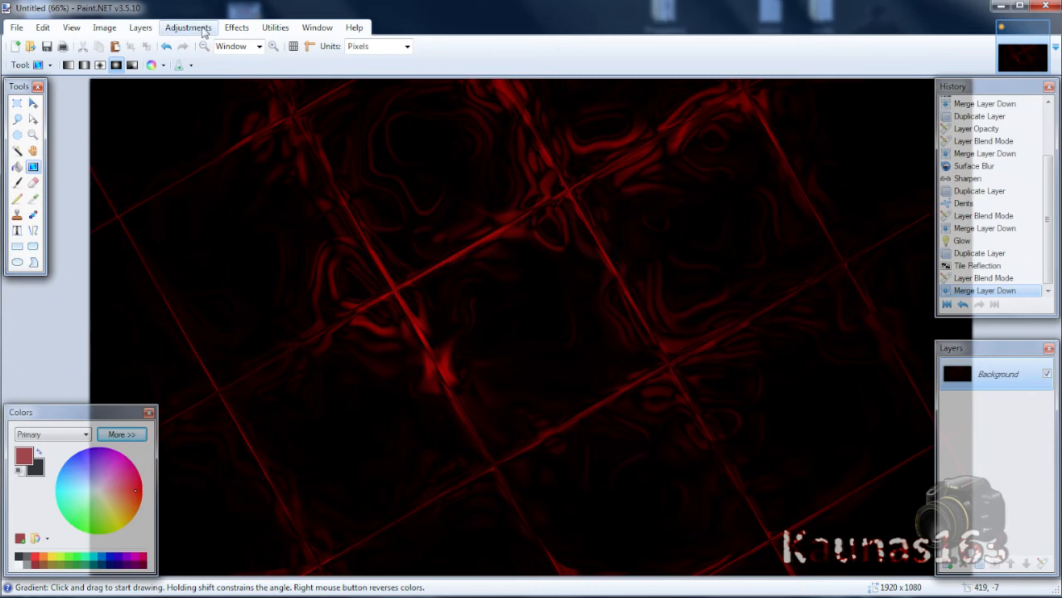
{"action": "mouse_move", "coordinate": [237, 27]}
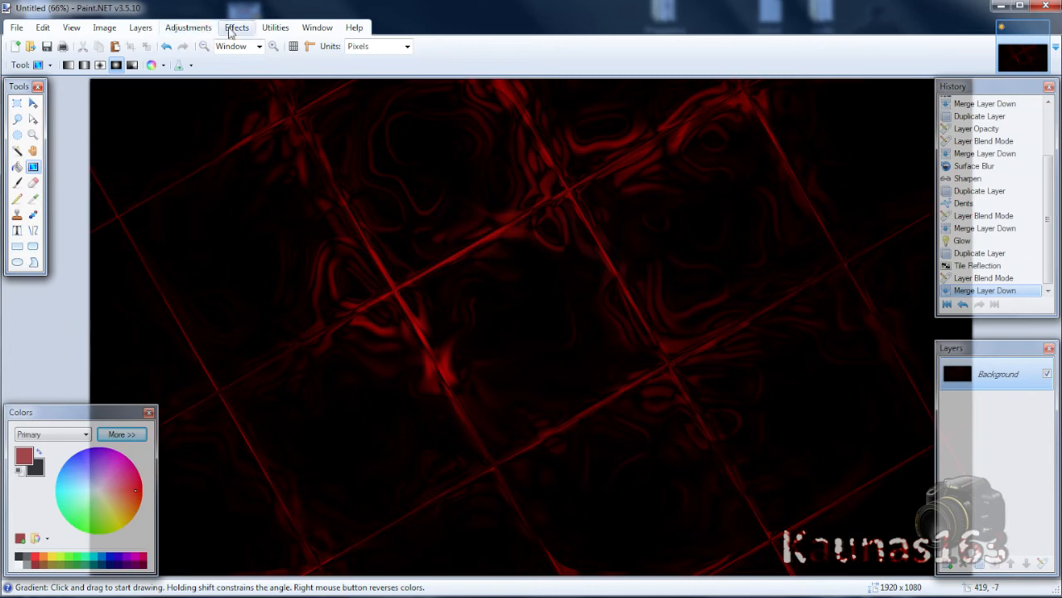
Apply Color Tint with Hue 109 and Tint Amount 91 for a pale green tint
{"action": "left_click", "coordinate": [236, 28]}
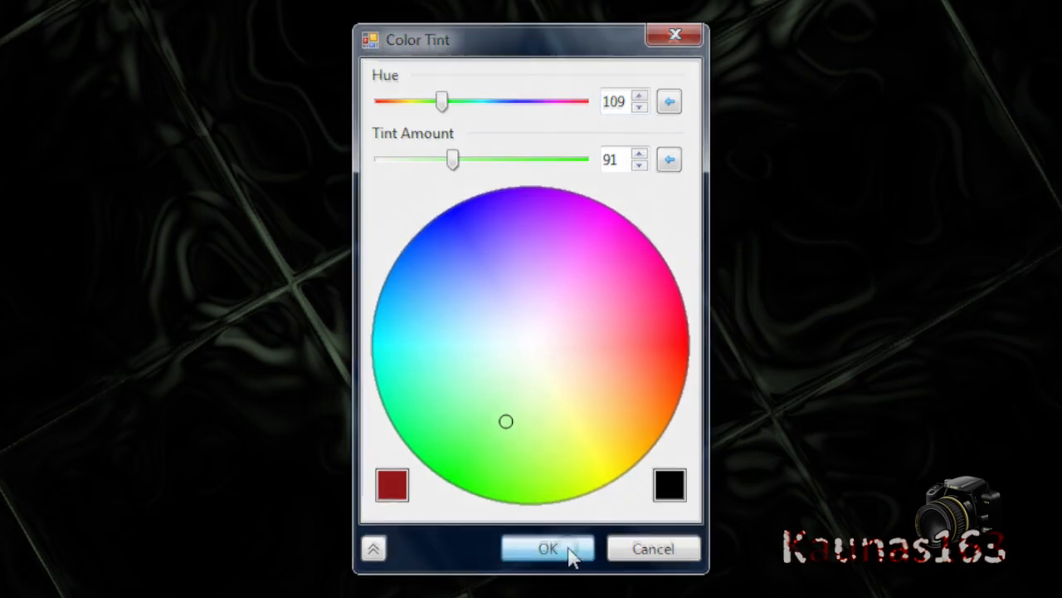
{"action": "left_click", "coordinate": [547, 548]}
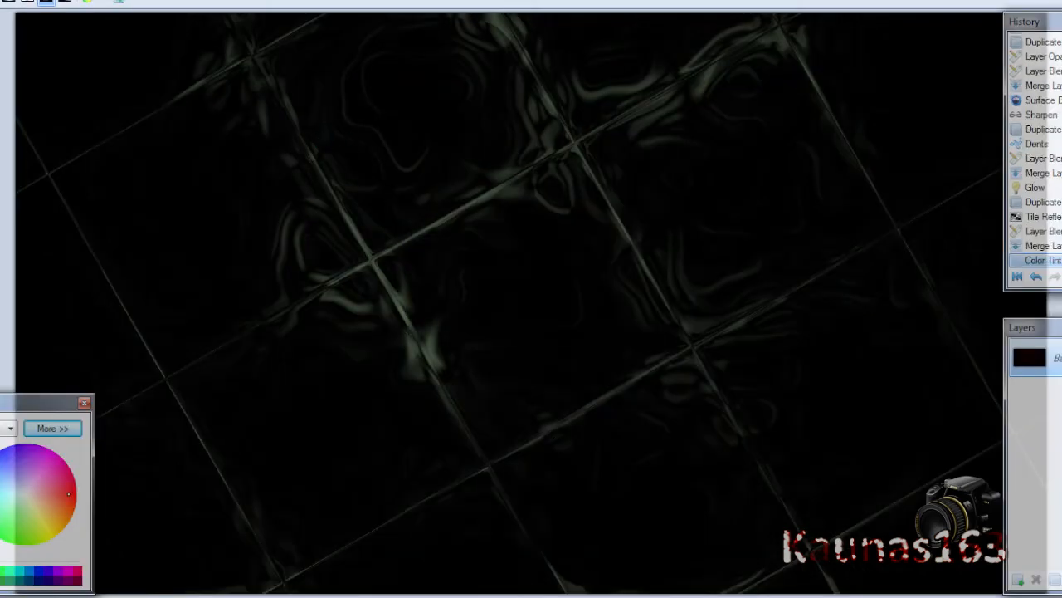
{"action": "left_click", "coordinate": [193, 39]}
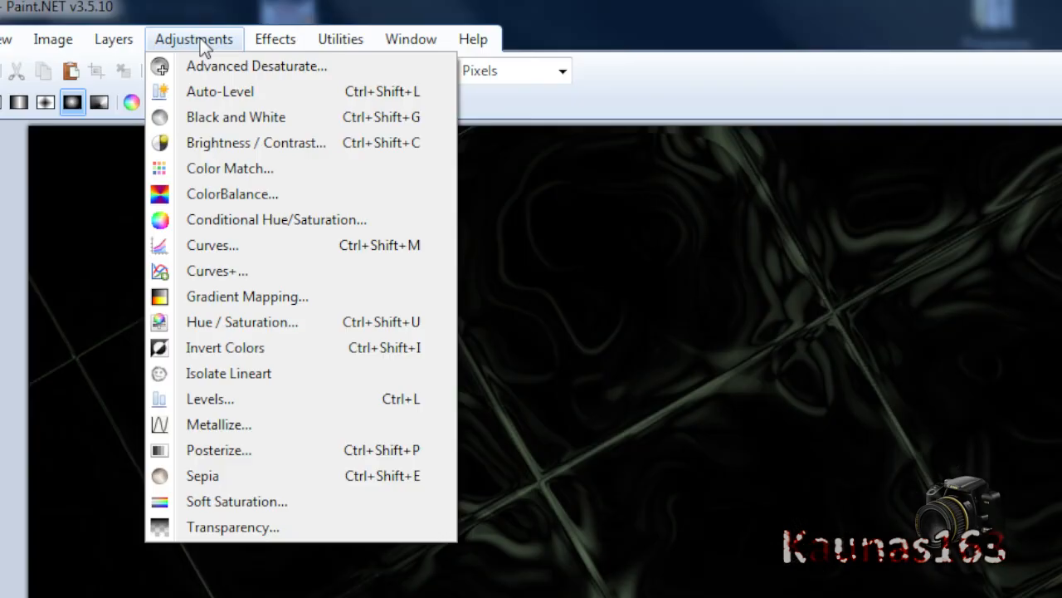
{"action": "mouse_move", "coordinate": [209, 398]}
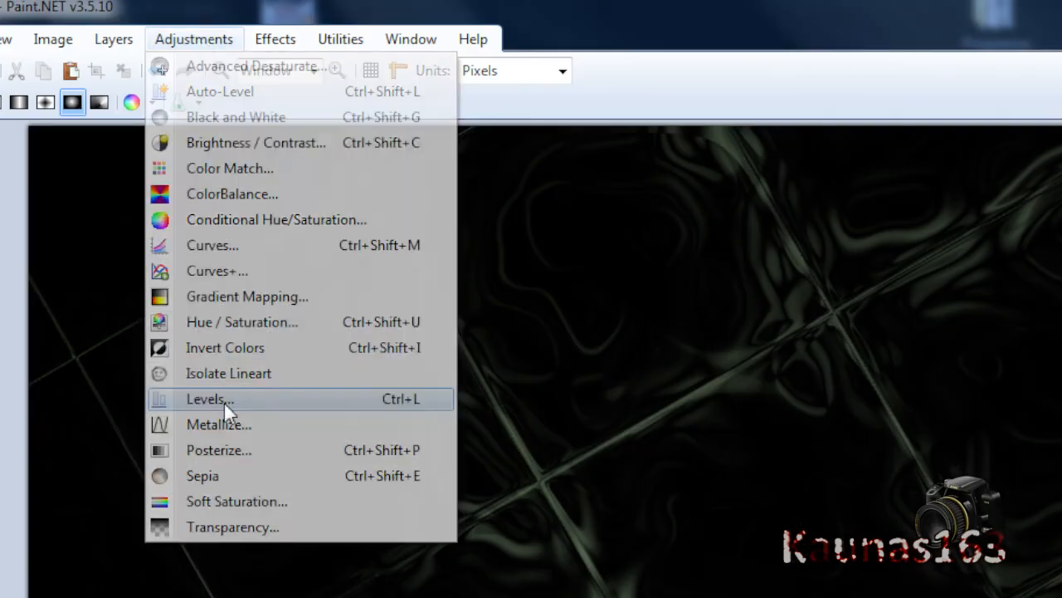
Apply Levels with a raised input black point and lowered midtone to brighten the swirls
{"action": "left_click", "coordinate": [205, 399]}
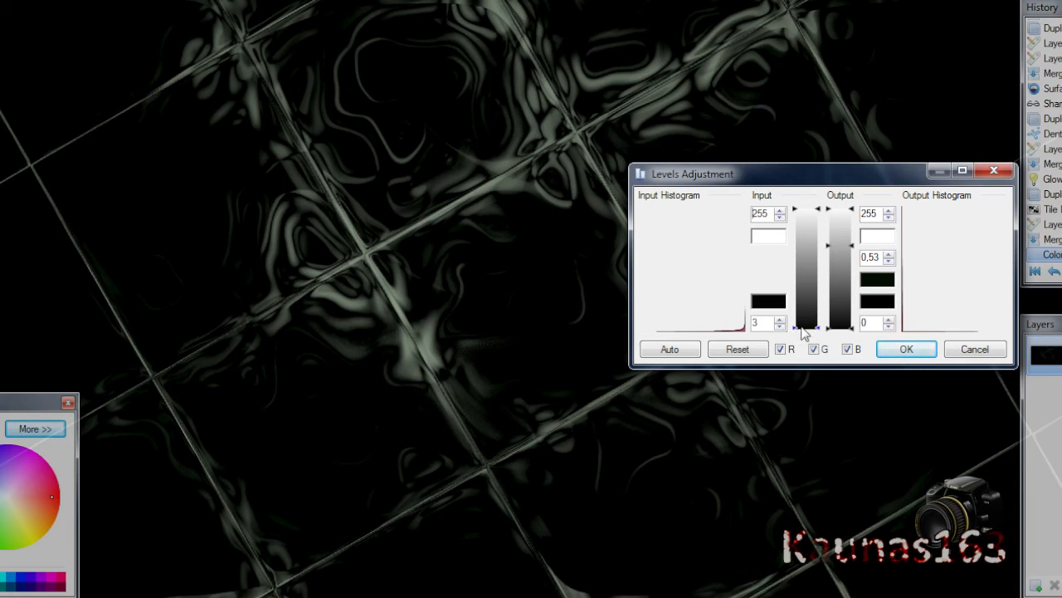
{"action": "left_click", "coordinate": [907, 349]}
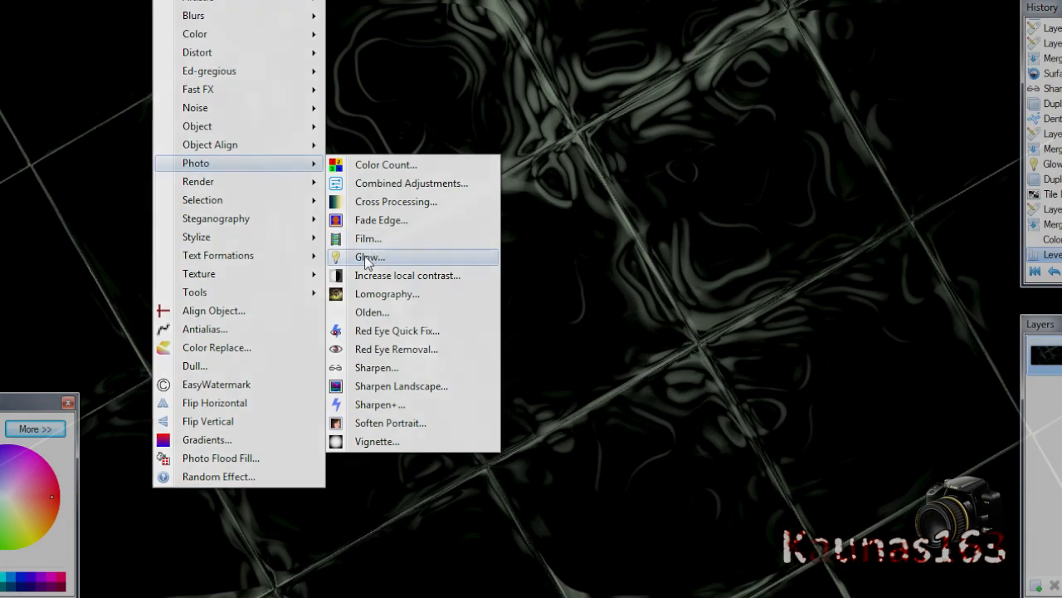
Apply the Photo Glow effect, then try Metallize and cancel it
{"action": "left_click", "coordinate": [370, 257]}
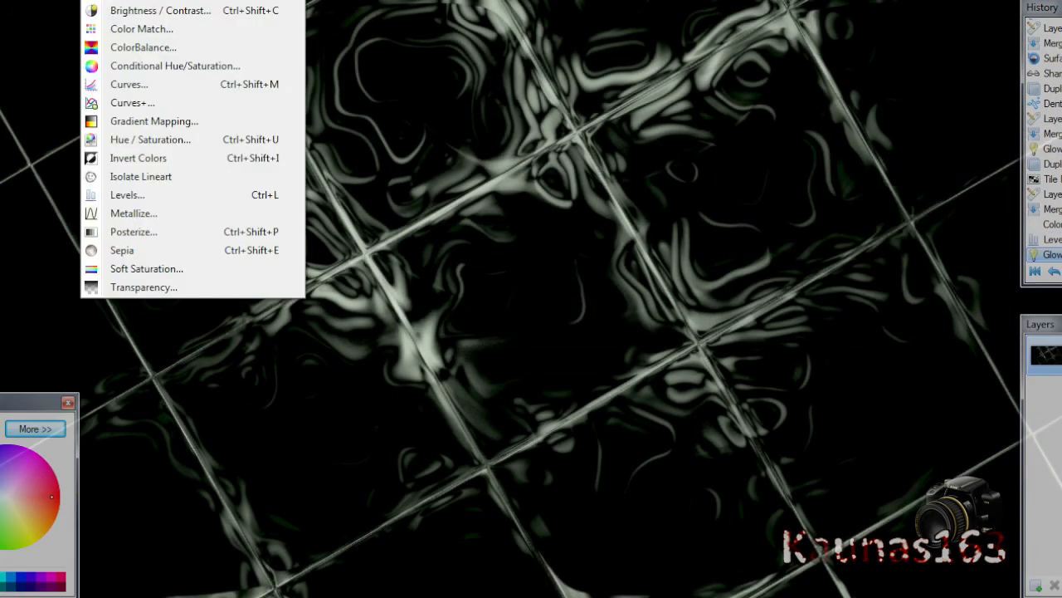
{"action": "left_click", "coordinate": [134, 213]}
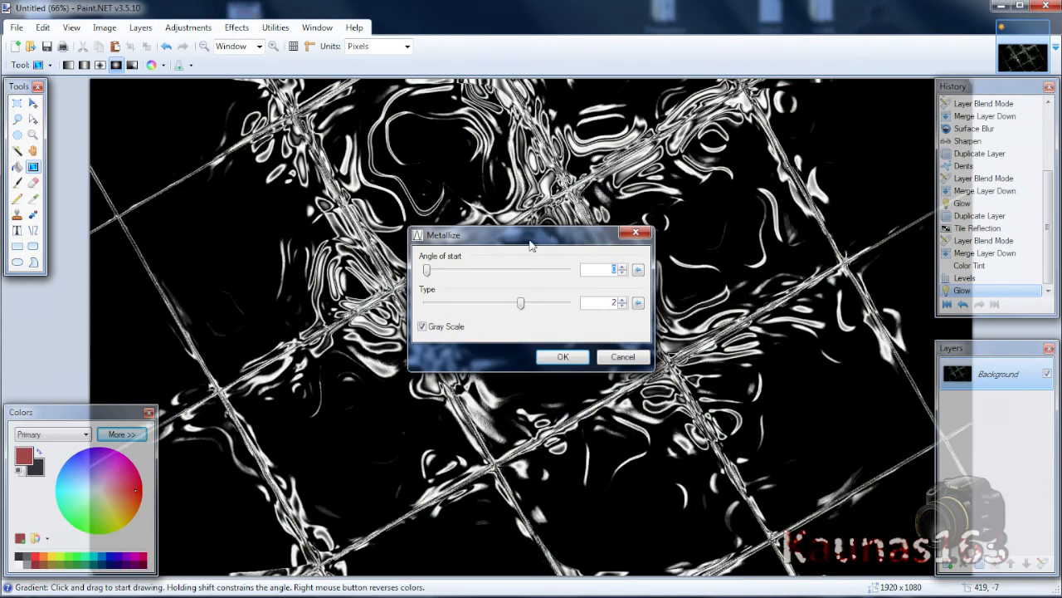
{"action": "left_click", "coordinate": [562, 357]}
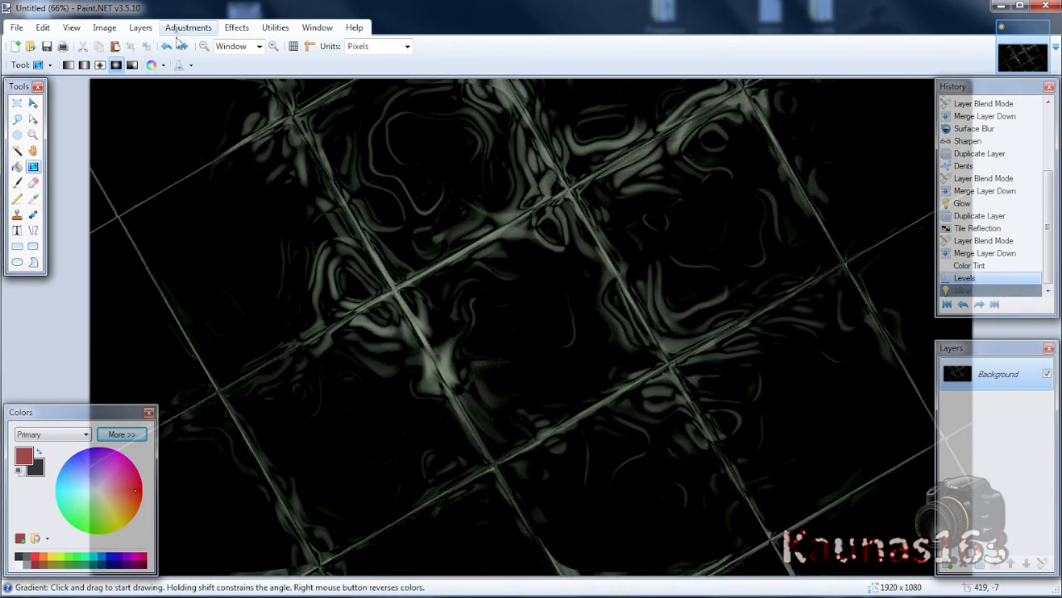
Step back in History to compare, then redo the Glow
{"action": "left_click", "coordinate": [188, 28]}
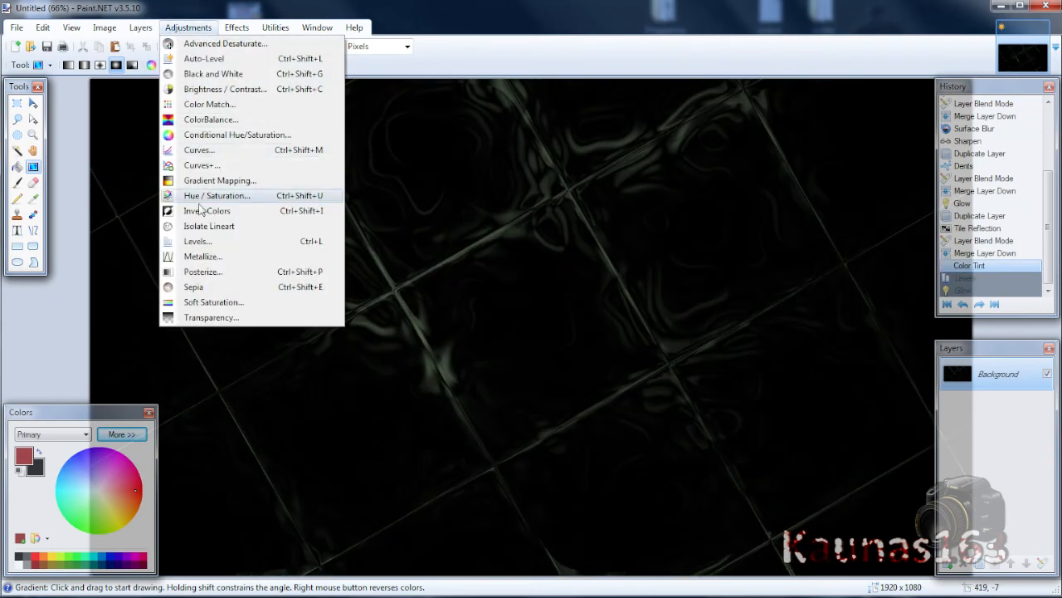
{"action": "left_click", "coordinate": [202, 255]}
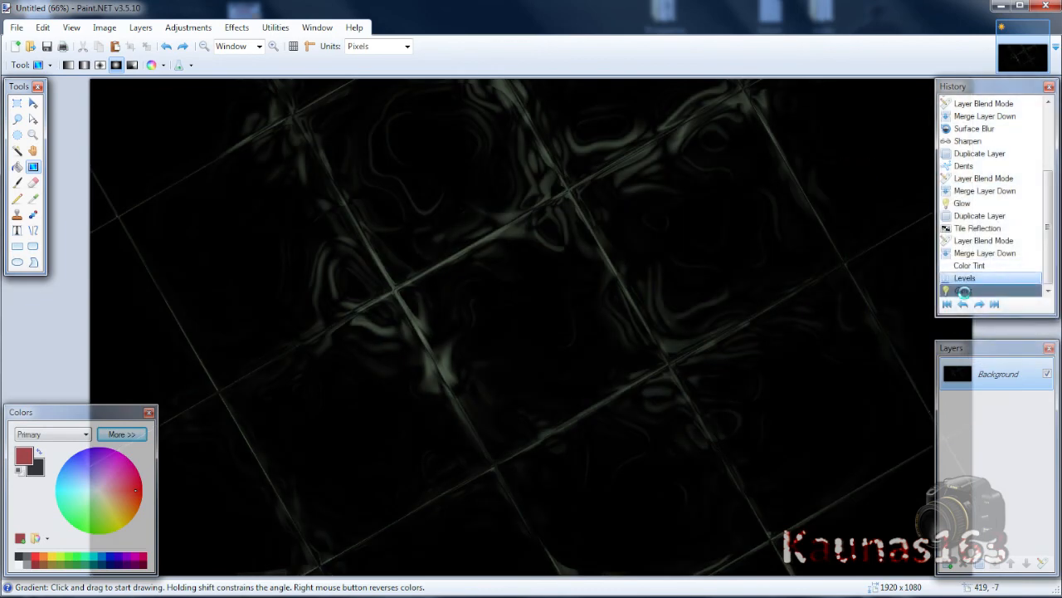
{"action": "left_click", "coordinate": [962, 290]}
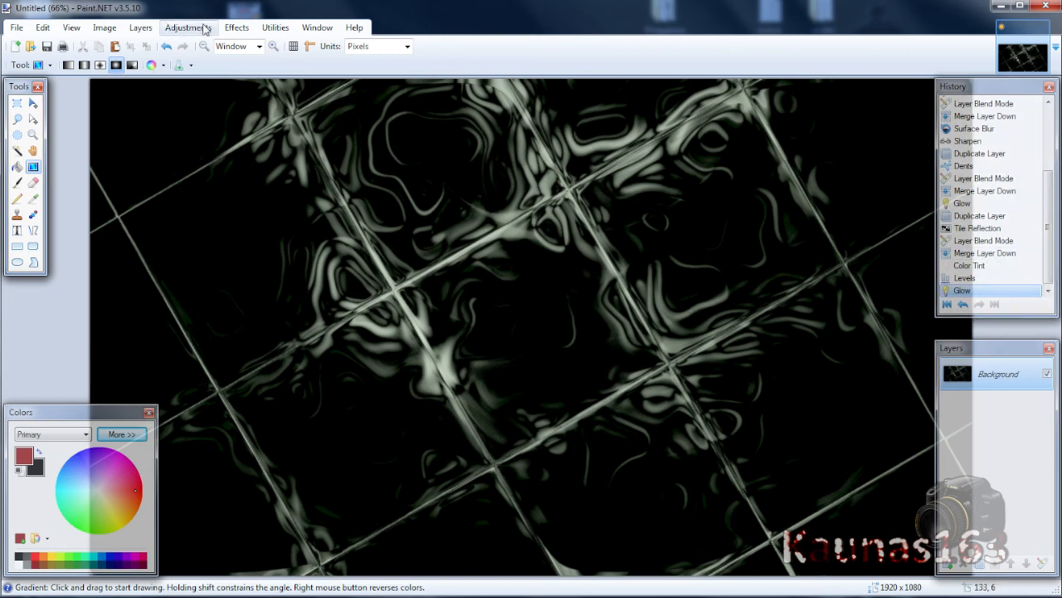
{"action": "left_click", "coordinate": [237, 27]}
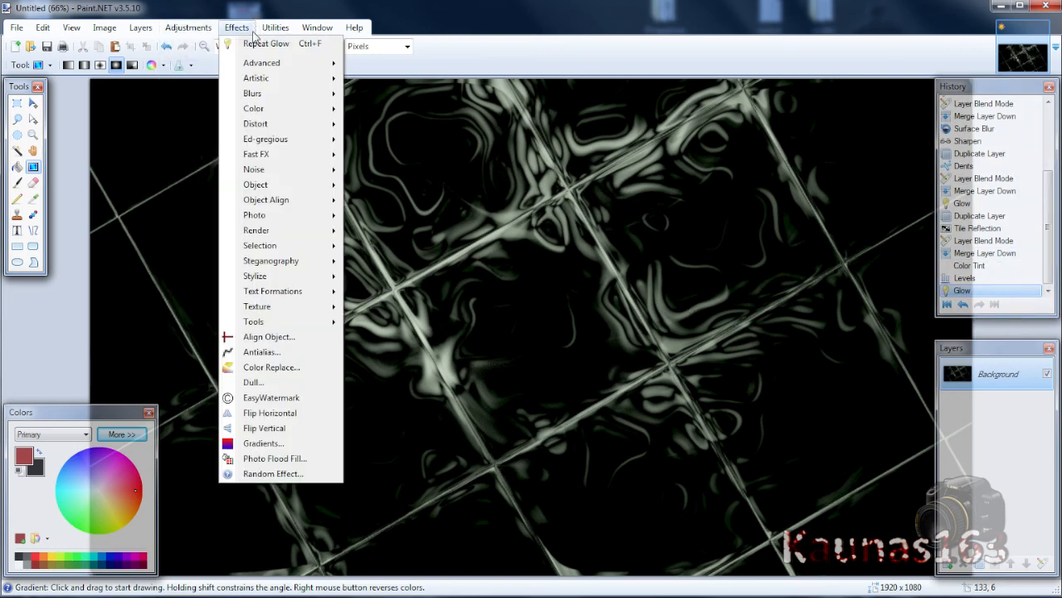
{"action": "left_click", "coordinate": [237, 28]}
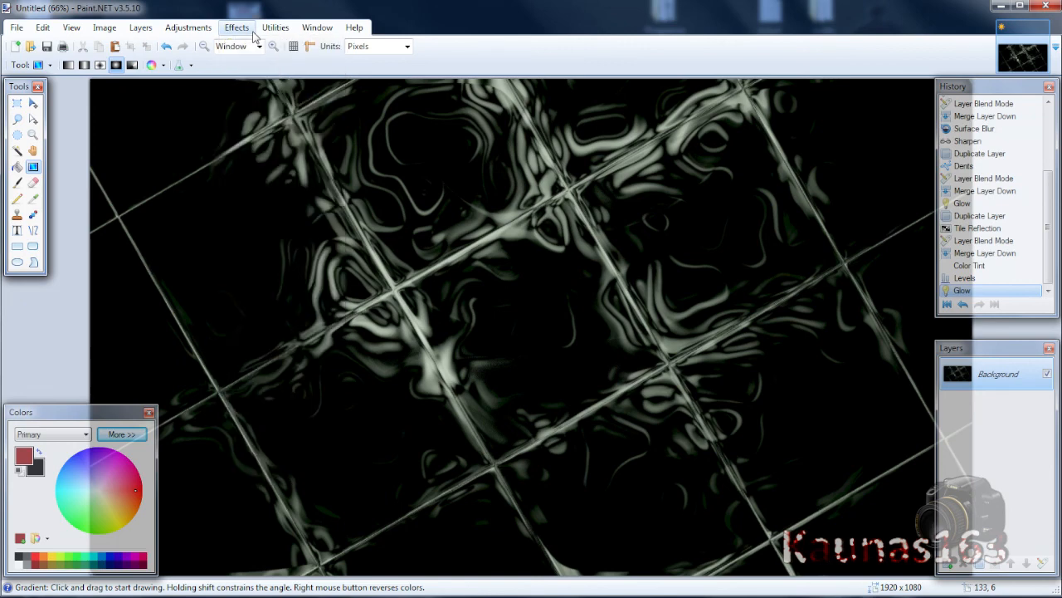
{"action": "mouse_move", "coordinate": [588, 343]}
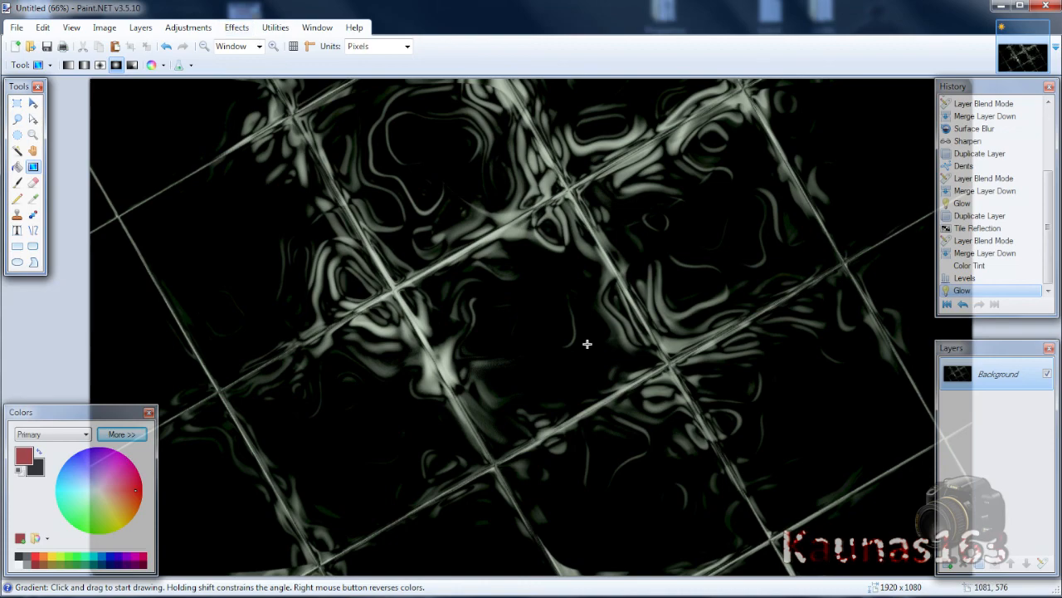